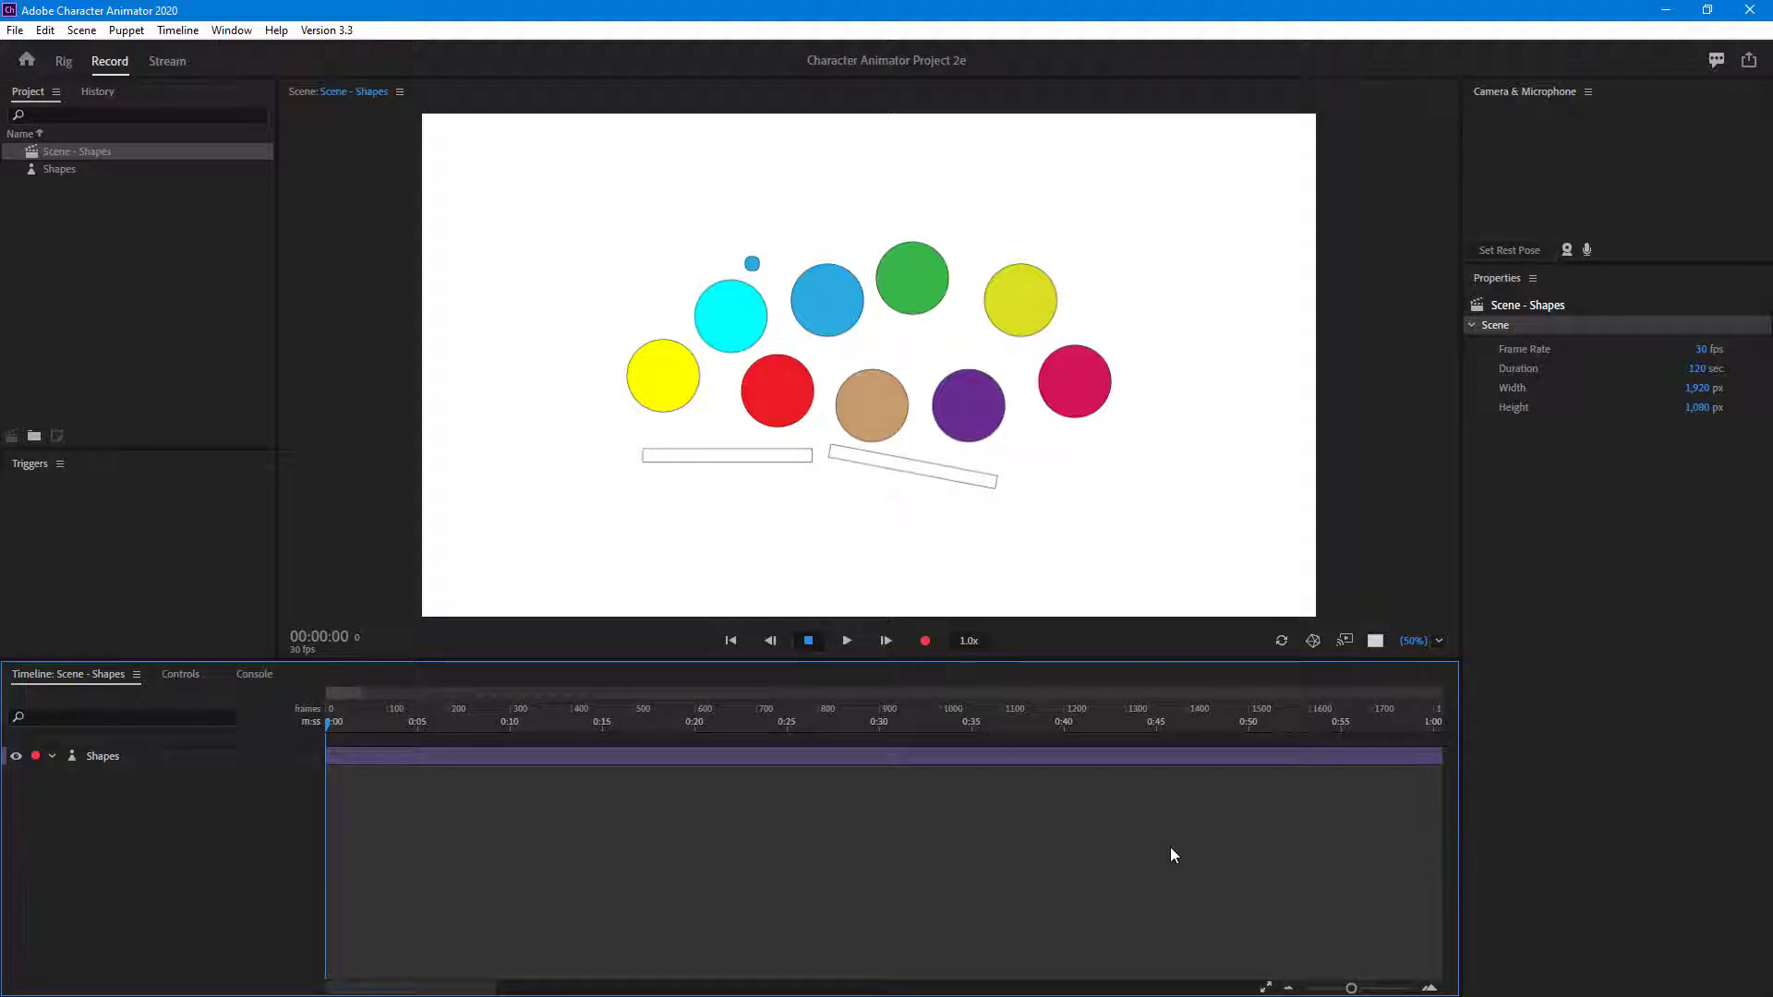
{"action": "mouse_move", "coordinate": [755, 255]}
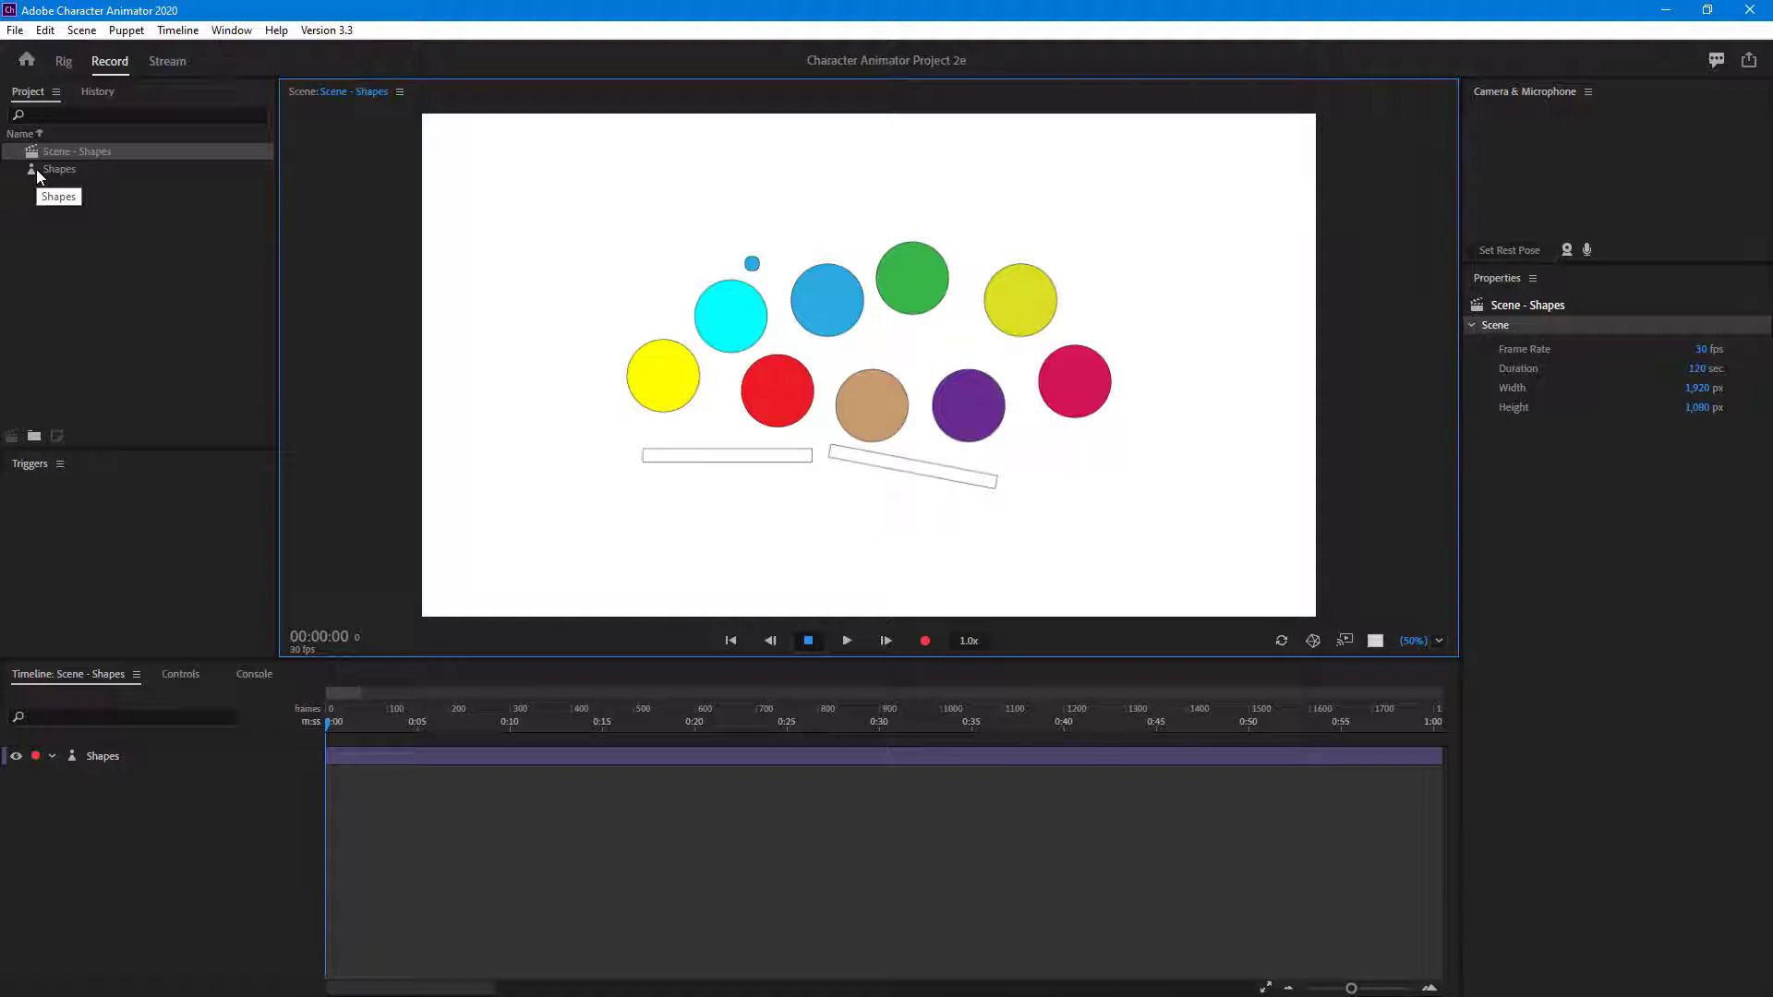
Step: Select the Shapes puppet and open it in Rig mode to list Layers 1–12
{"action": "left_click", "coordinate": [59, 170]}
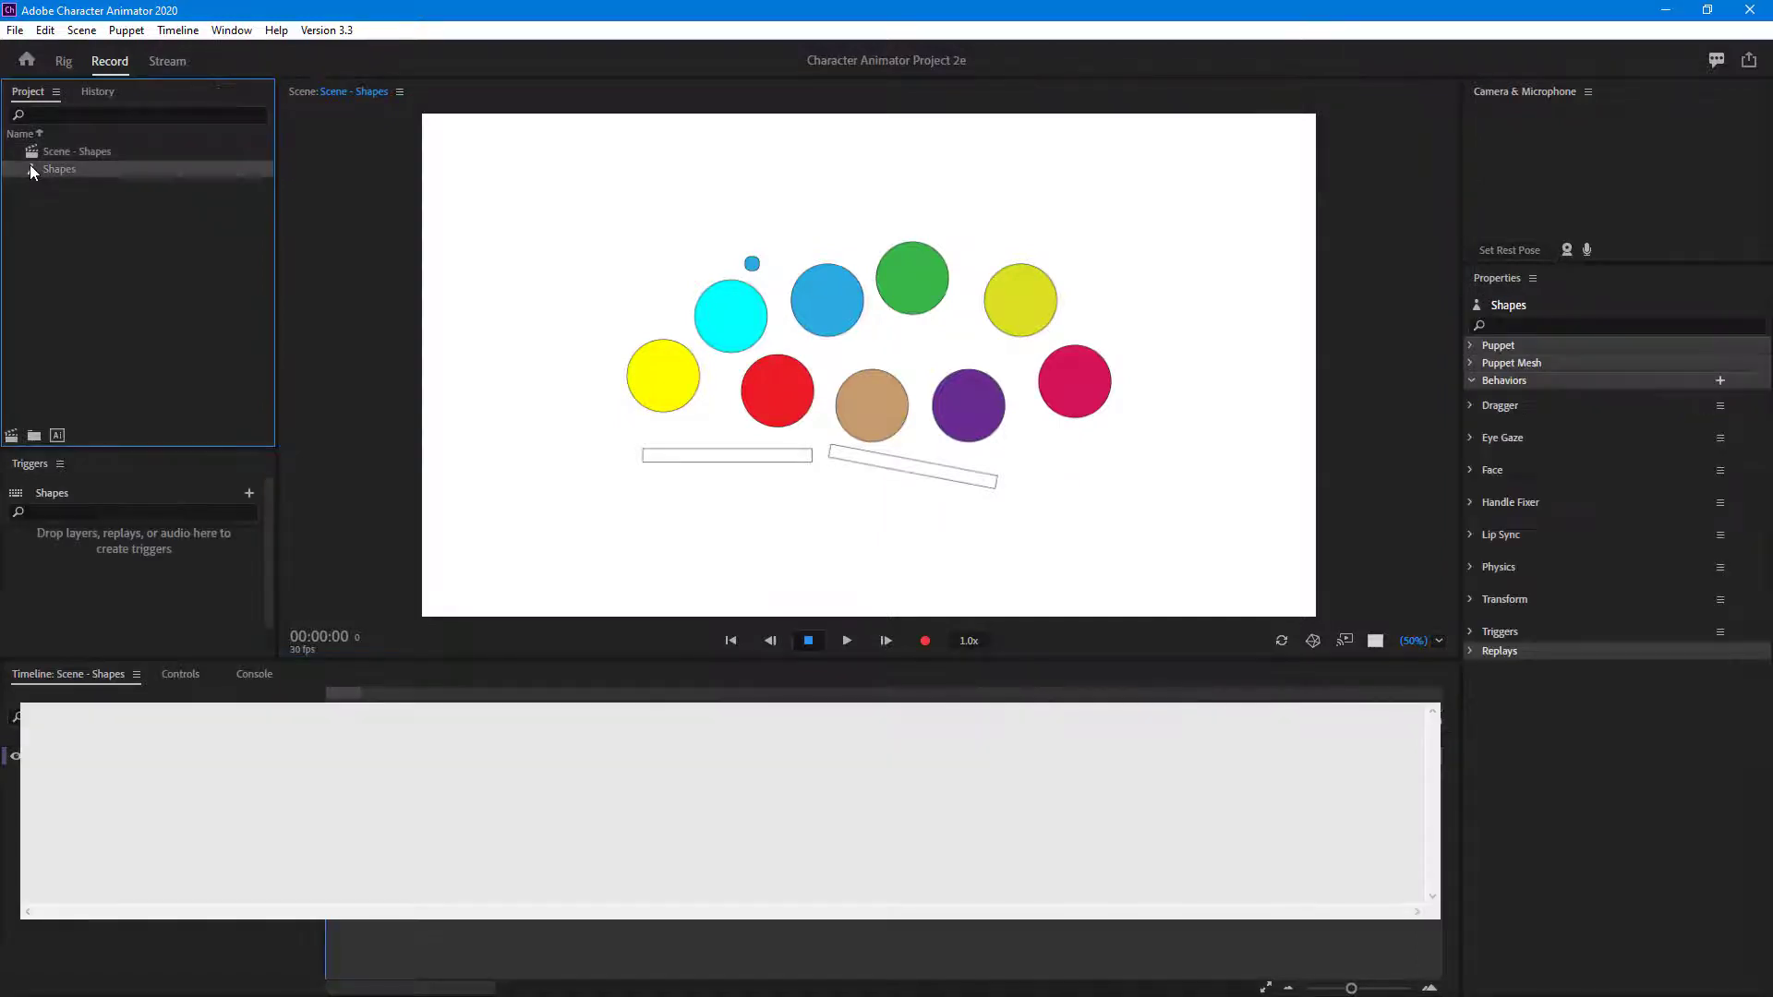
{"action": "left_click", "coordinate": [64, 61]}
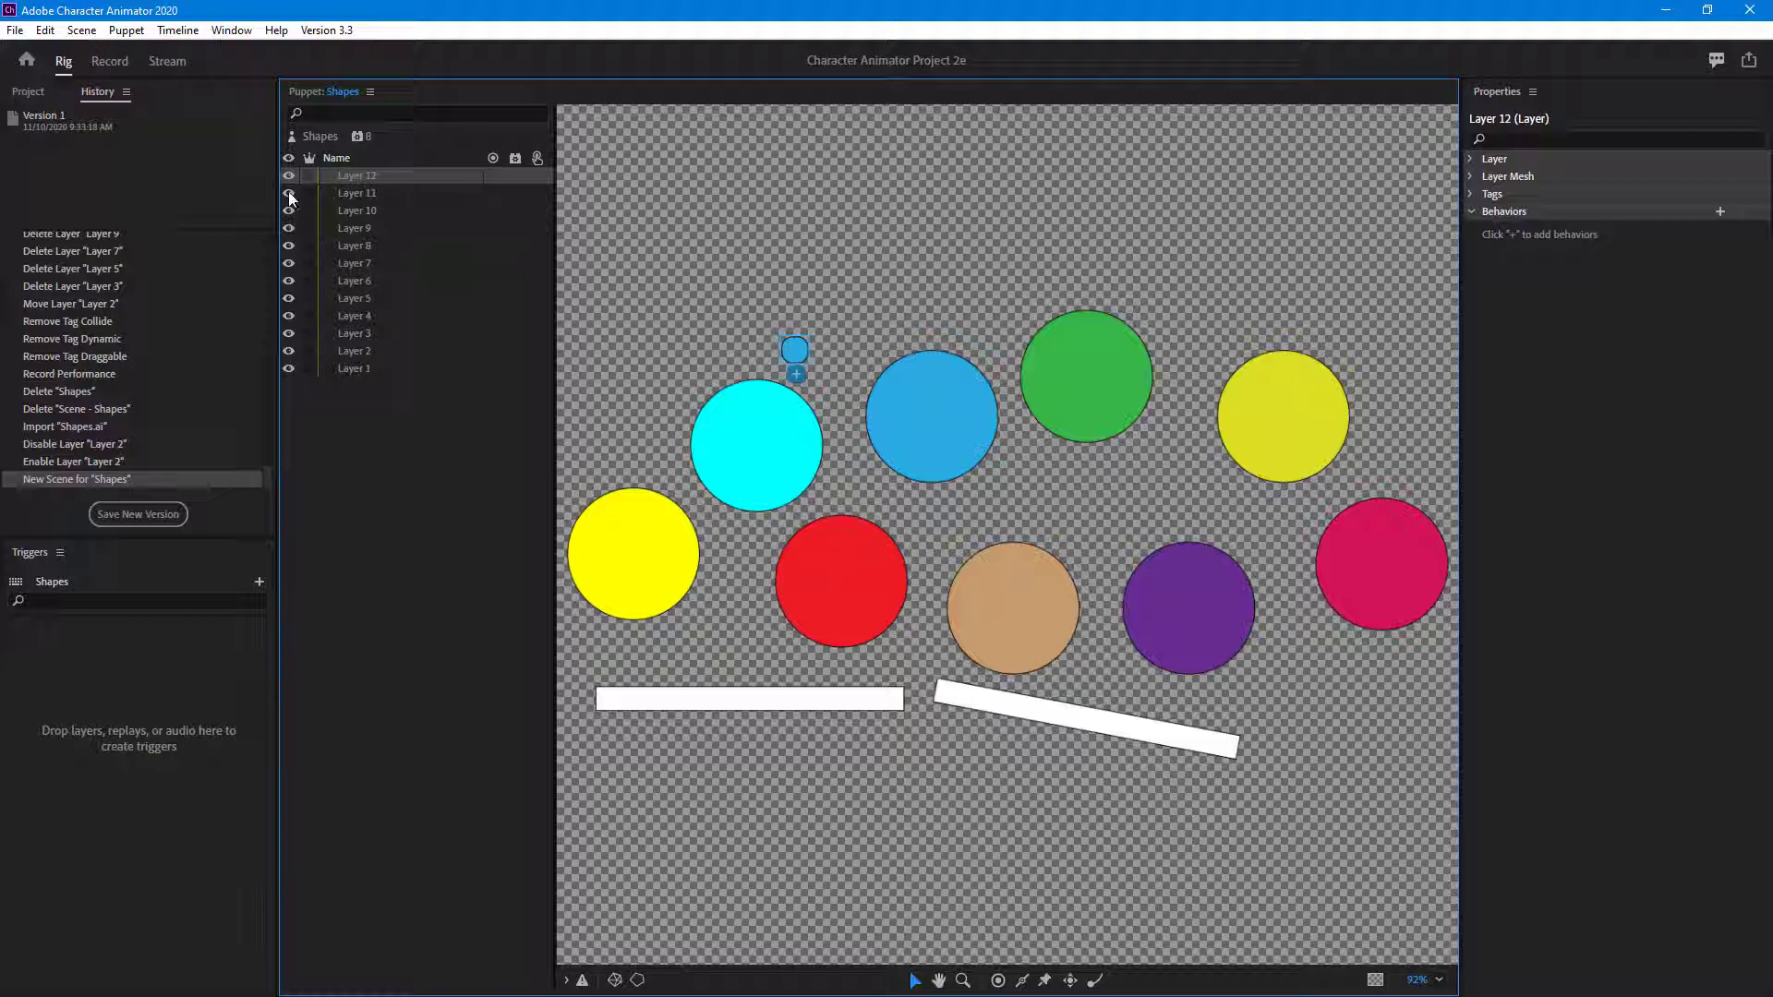
Step: Hide circle Layers 1–9 and move Layer 12's blue circle to centre above the platforms
{"action": "left_click", "coordinate": [353, 368]}
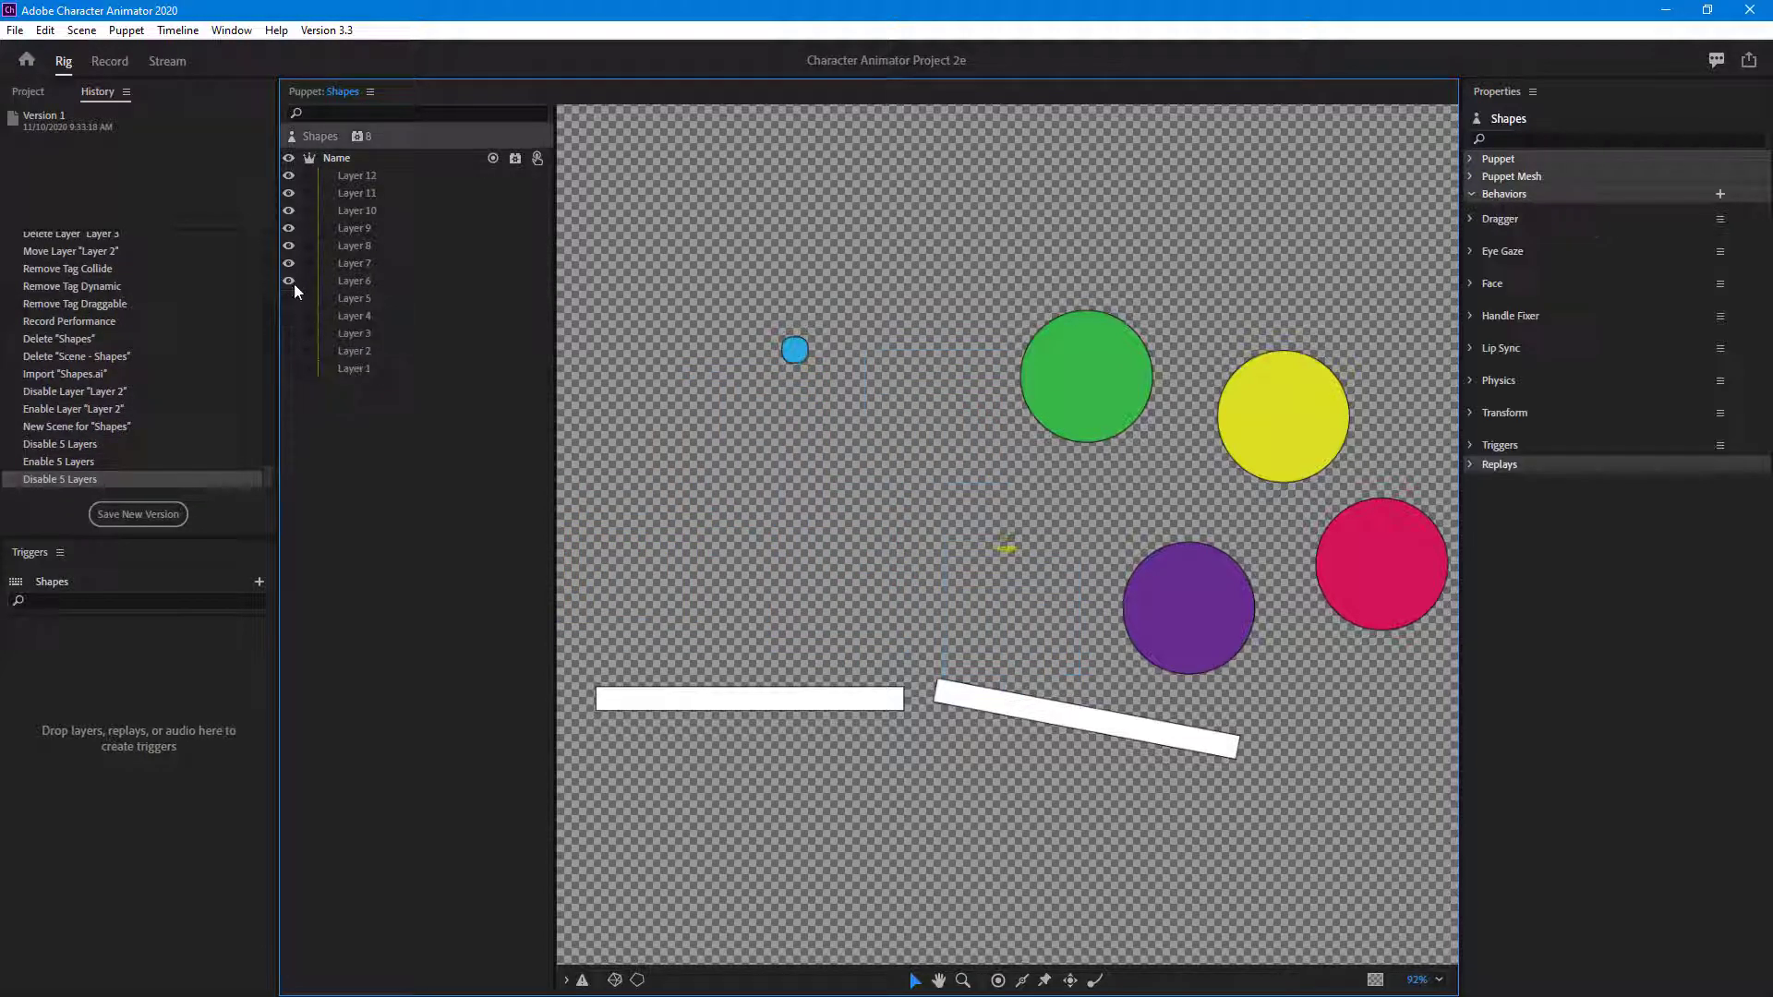
{"action": "left_click", "coordinate": [288, 245]}
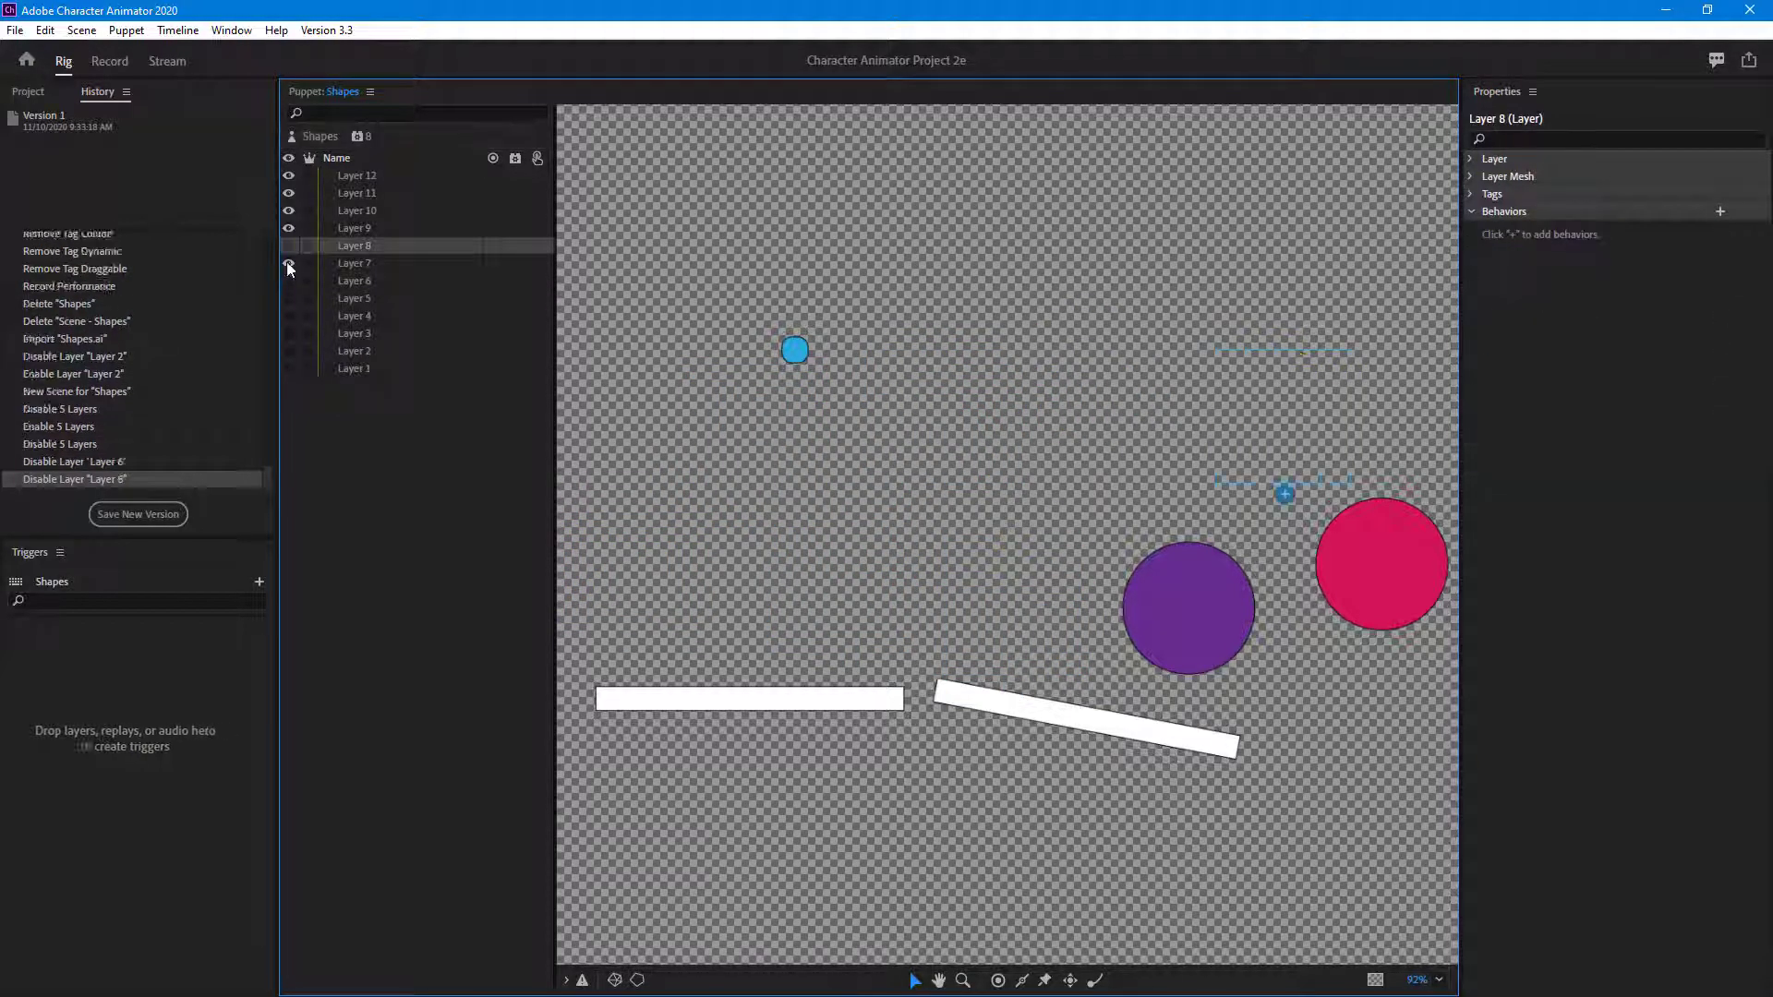
{"action": "left_click", "coordinate": [289, 246]}
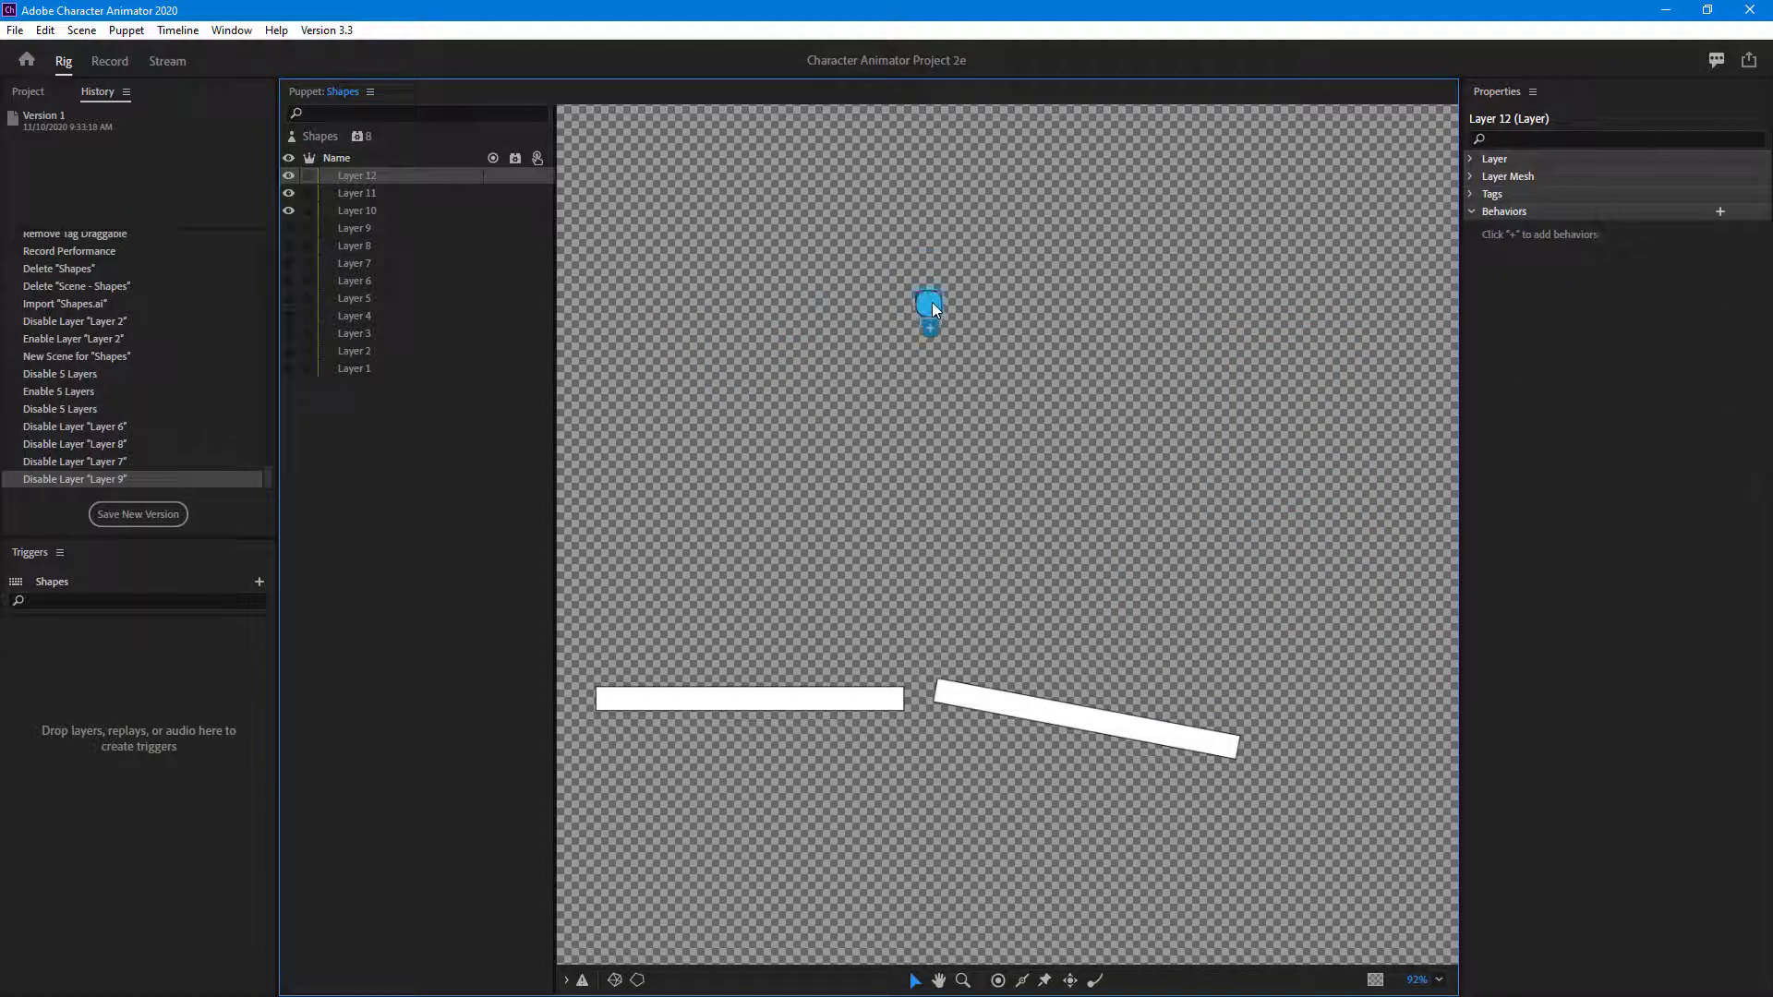
{"action": "left_click_drag", "start_coordinate": [931, 311], "coordinate": [936, 362]}
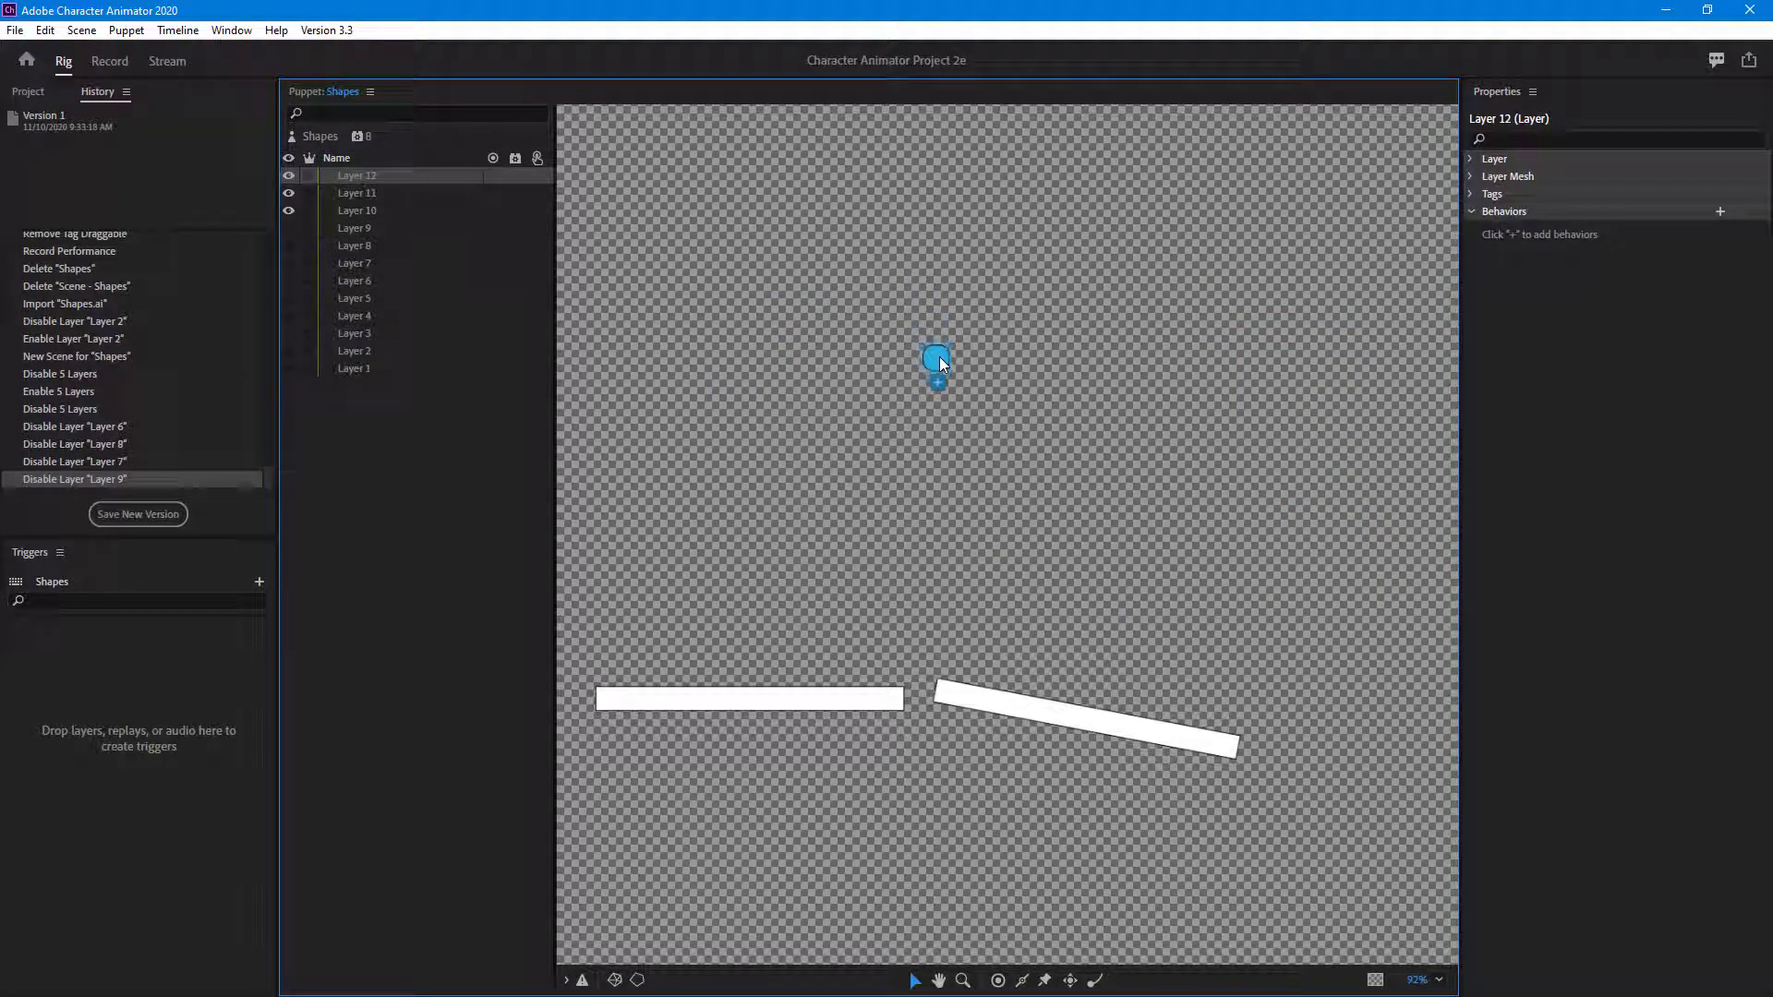
{"action": "left_click_drag", "start_coordinate": [937, 359], "coordinate": [936, 367]}
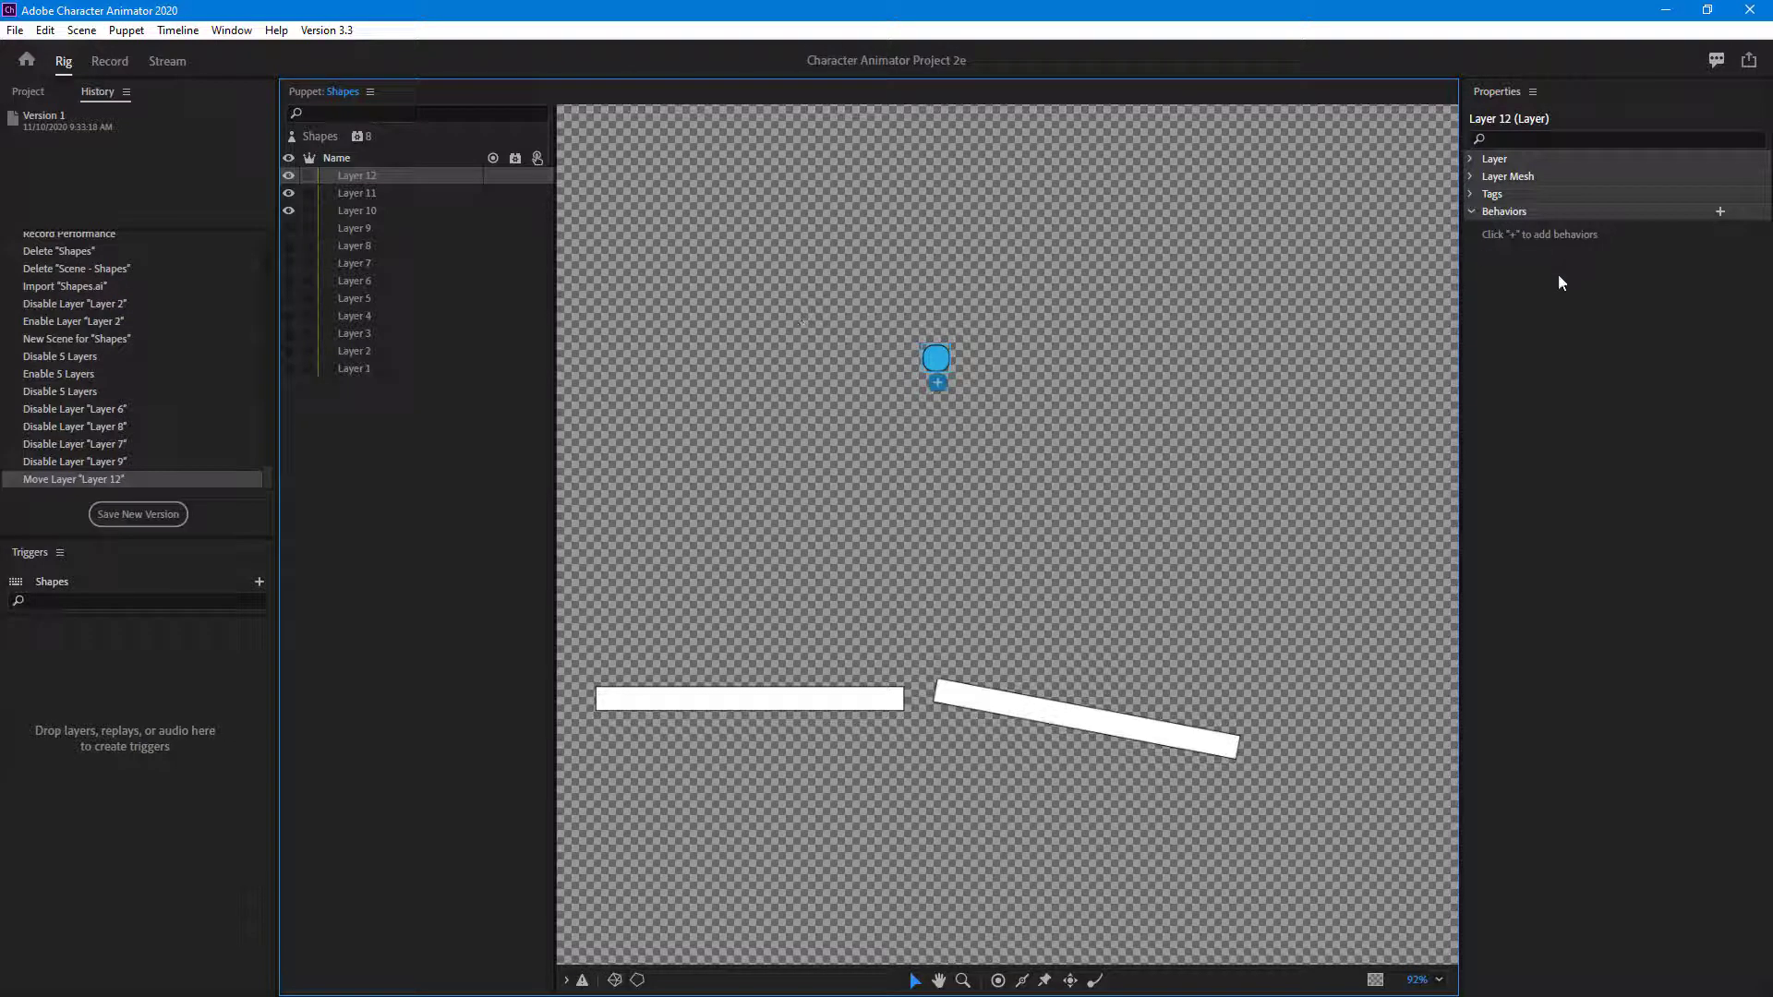
Step: Add a Particles behaviour set to Snow mode and preview it in Record
{"action": "left_click", "coordinate": [1719, 212]}
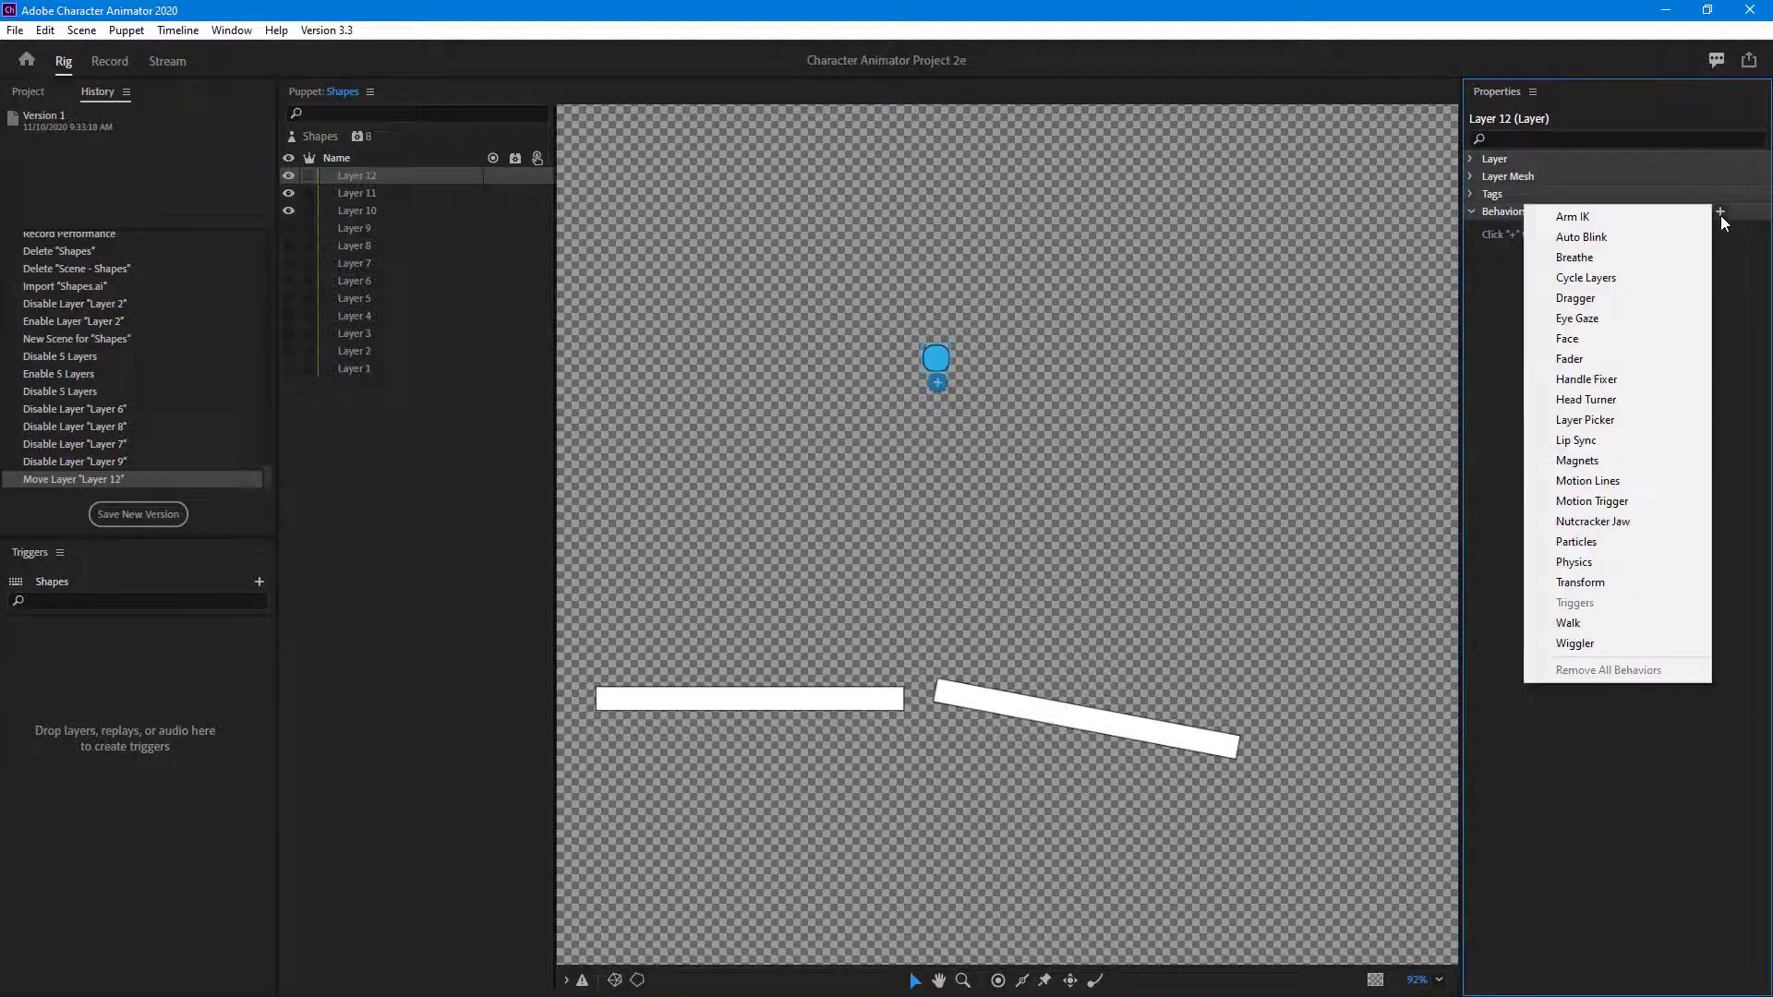
{"action": "left_click", "coordinate": [1575, 542]}
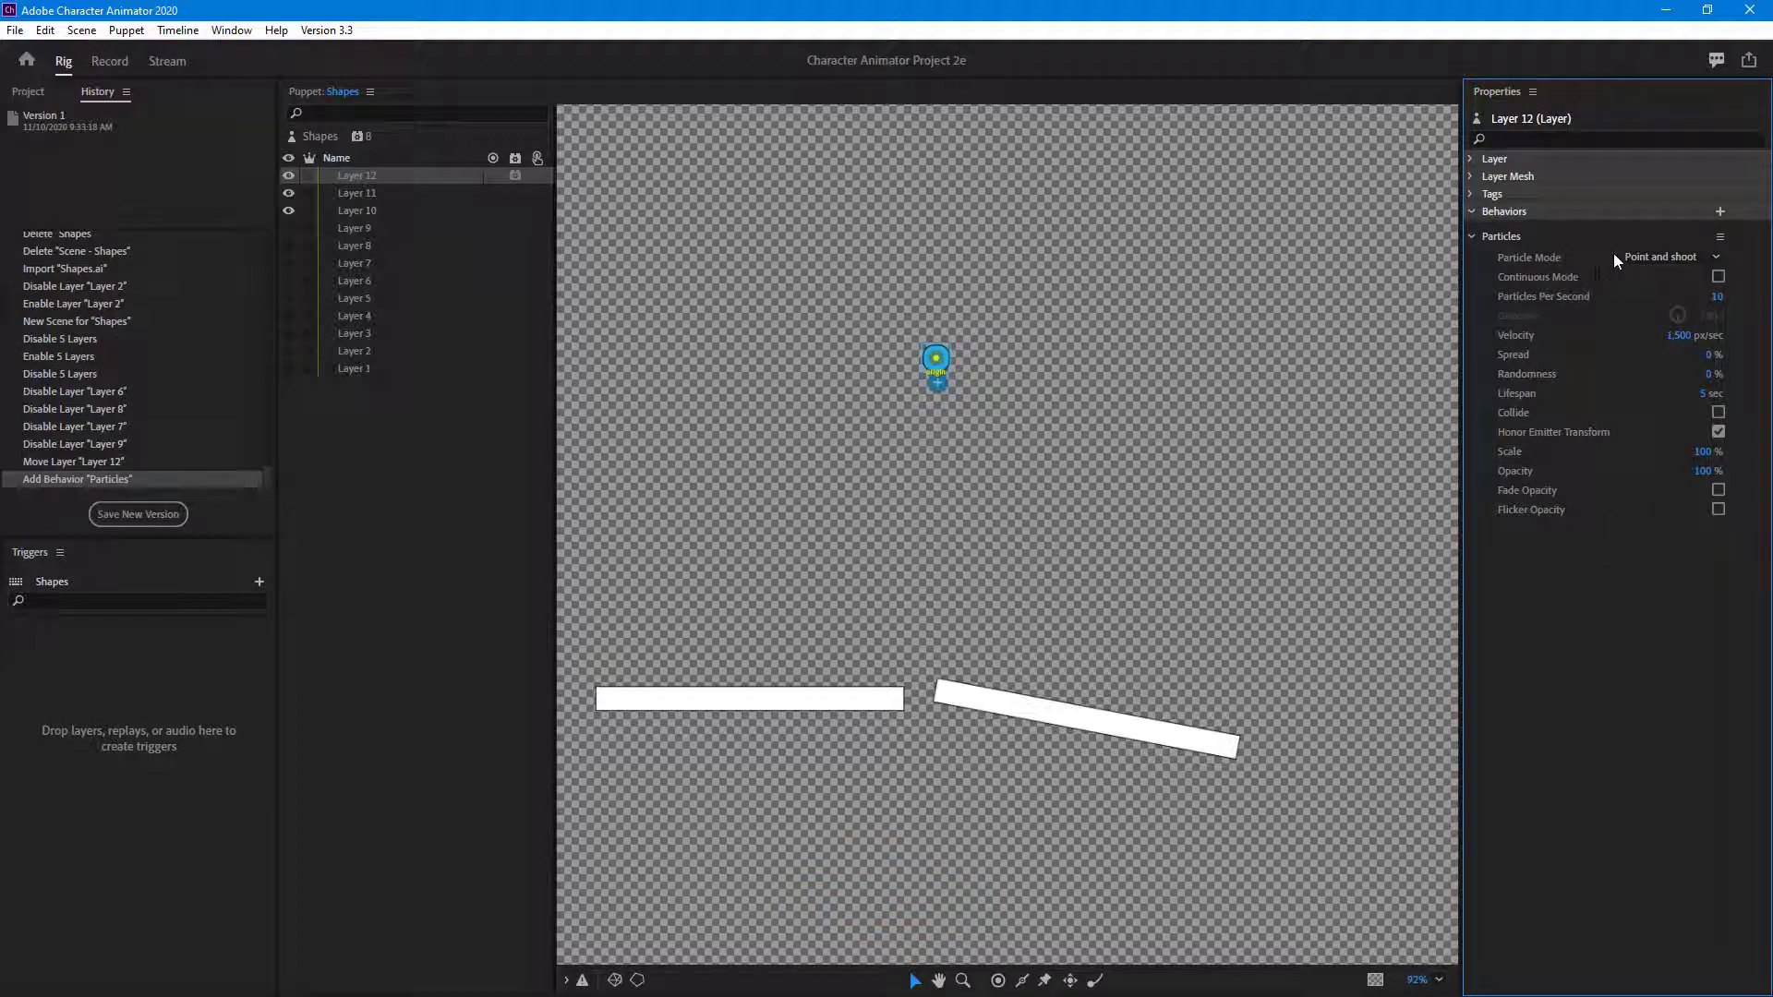
{"action": "left_click", "coordinate": [1672, 257]}
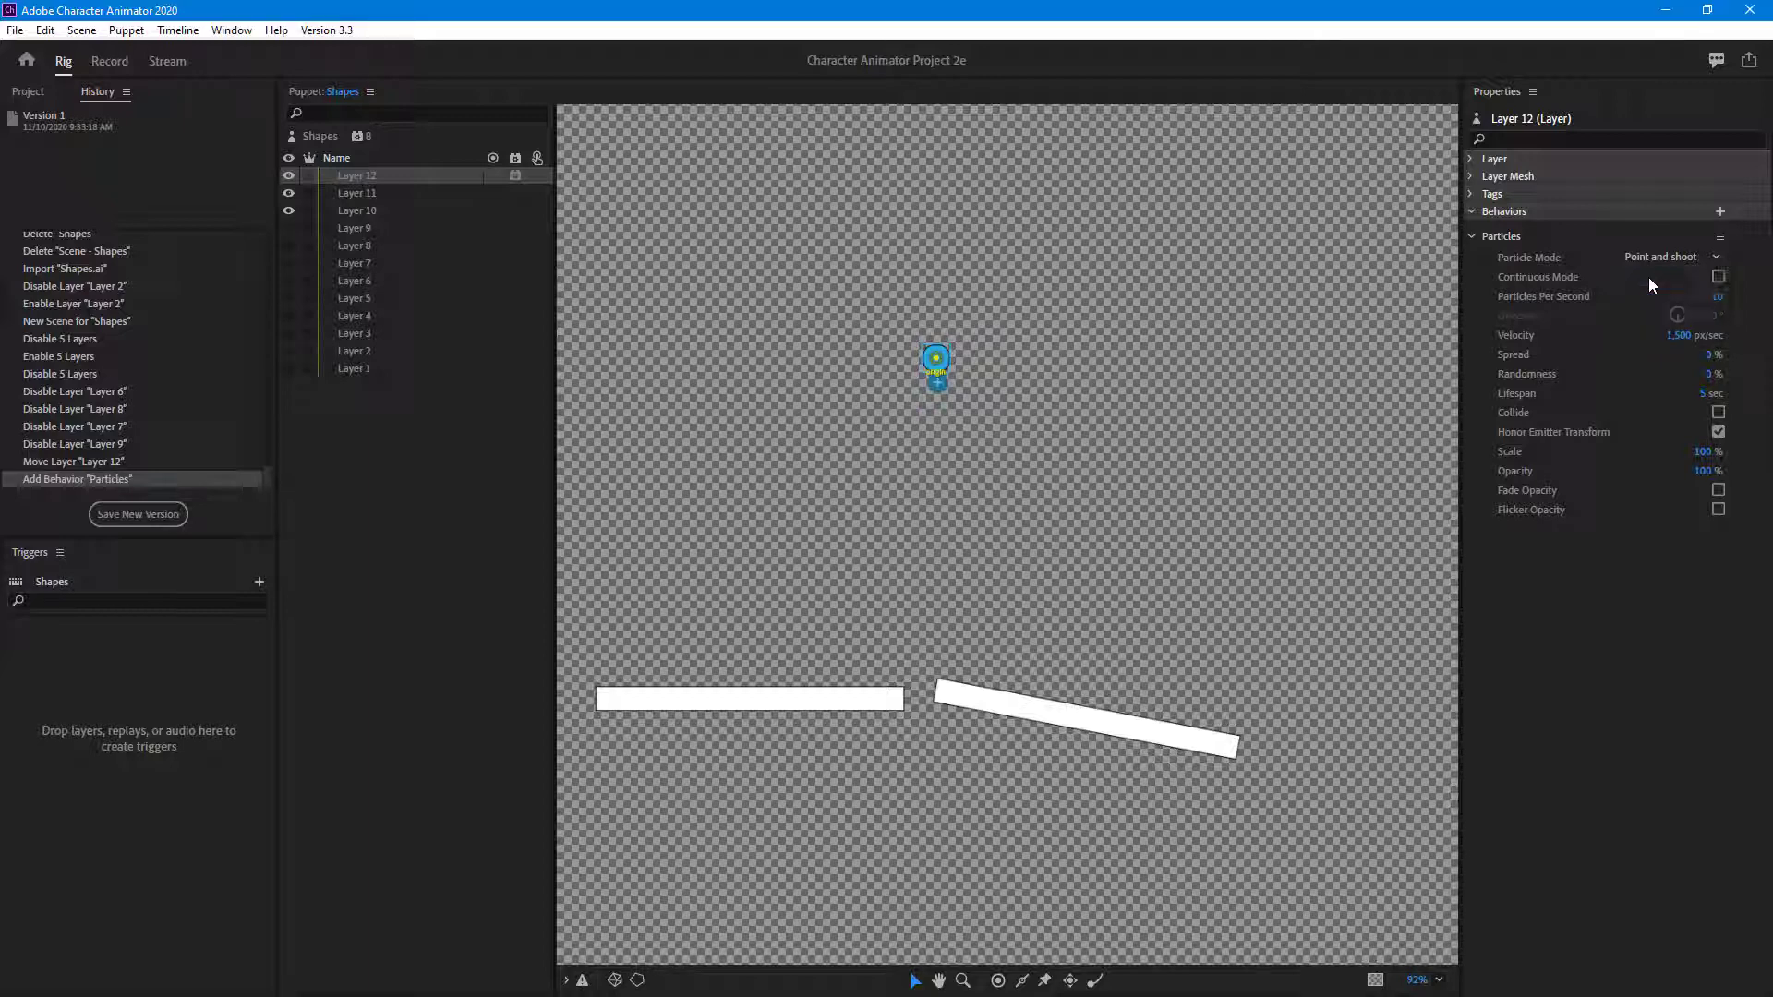
{"action": "left_click", "coordinate": [1671, 256]}
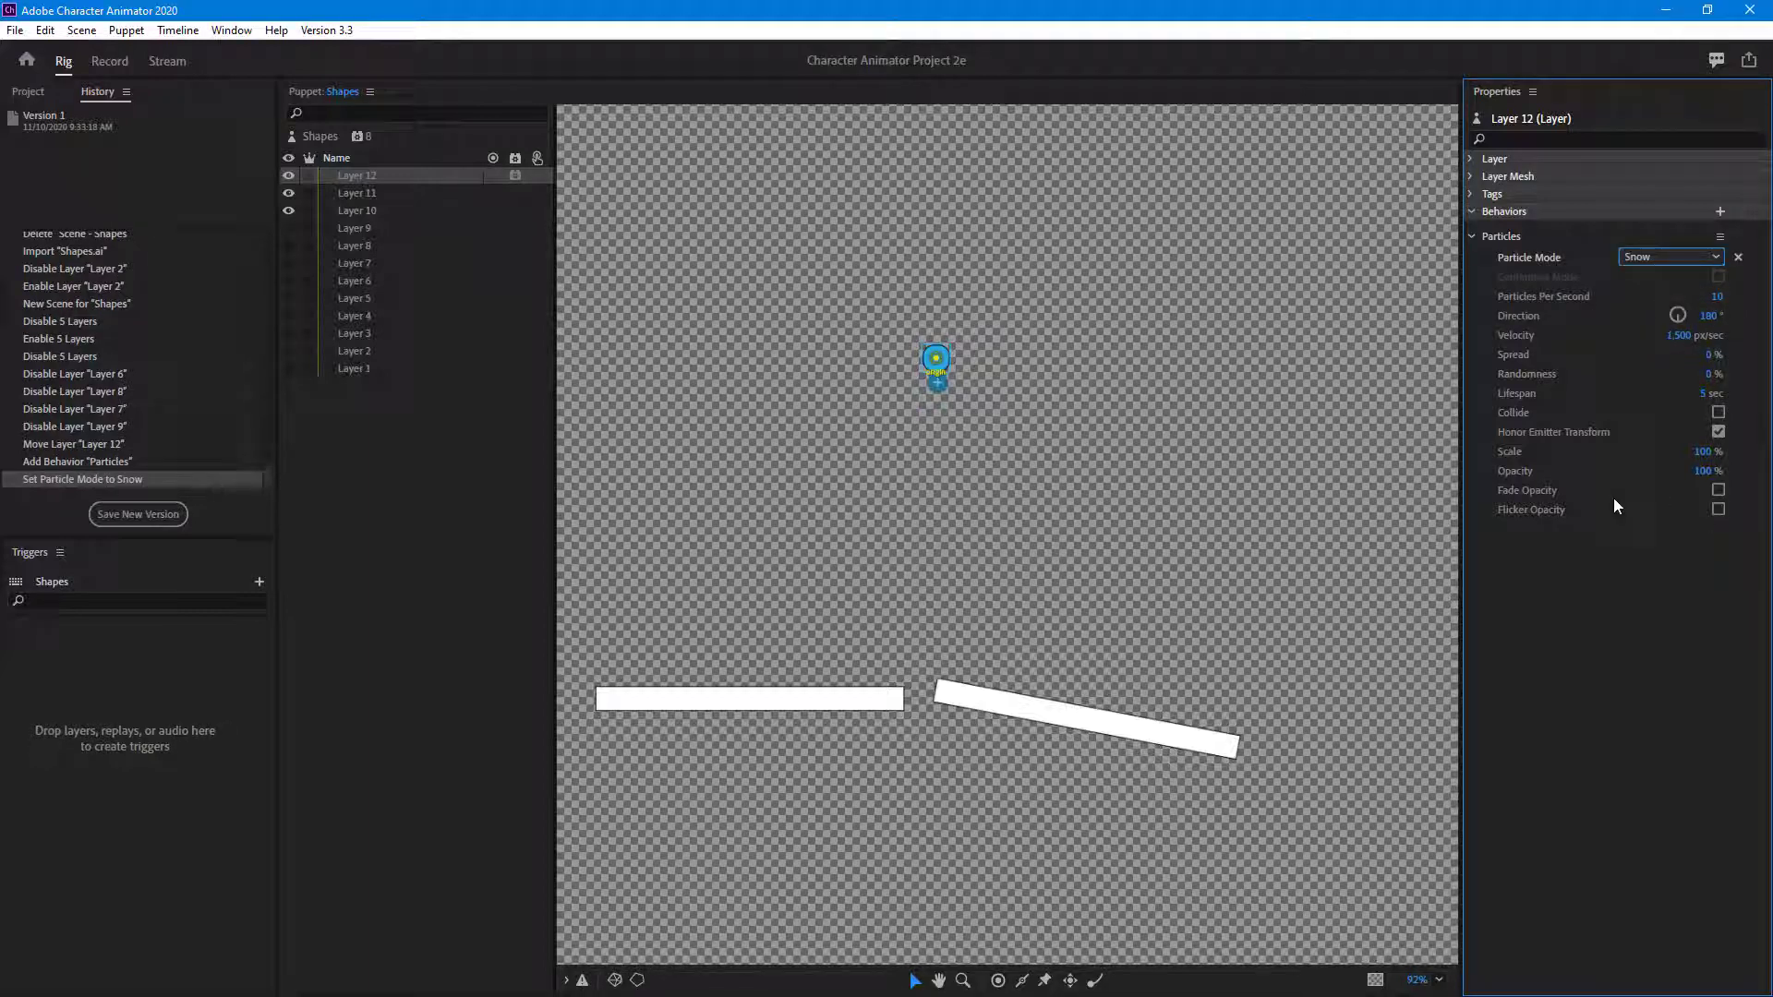
{"action": "mouse_move", "coordinate": [1283, 403]}
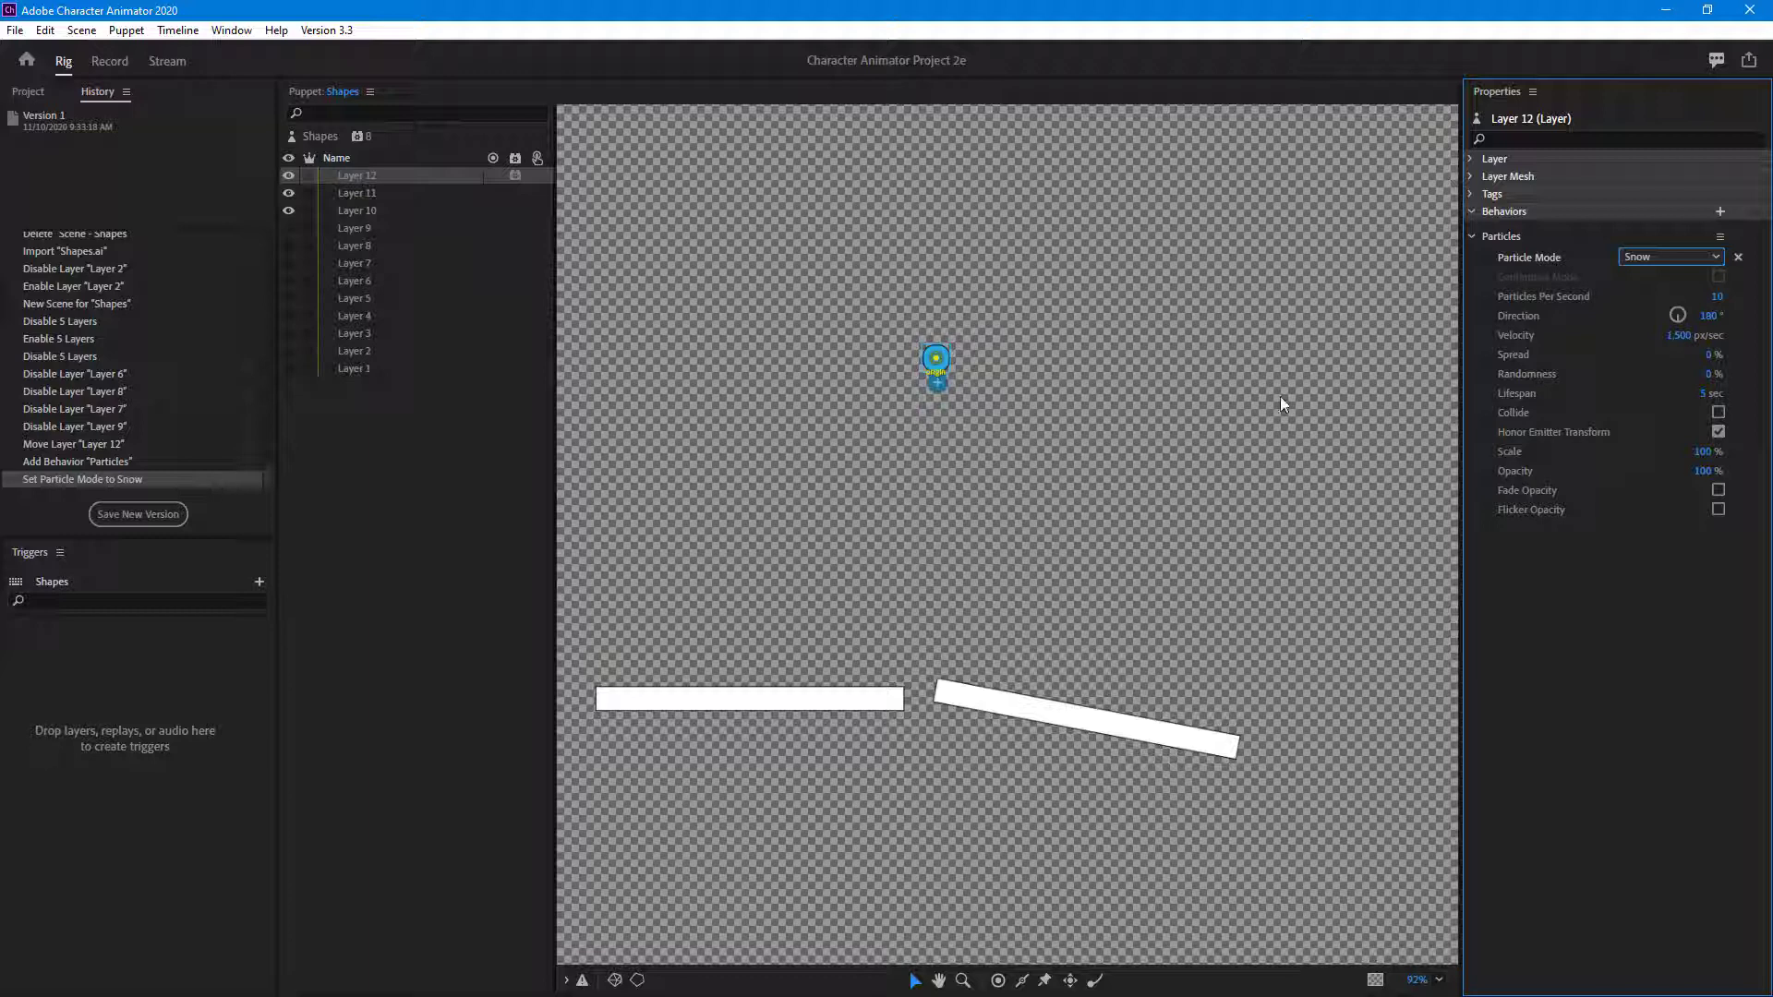
{"action": "left_click", "coordinate": [110, 61]}
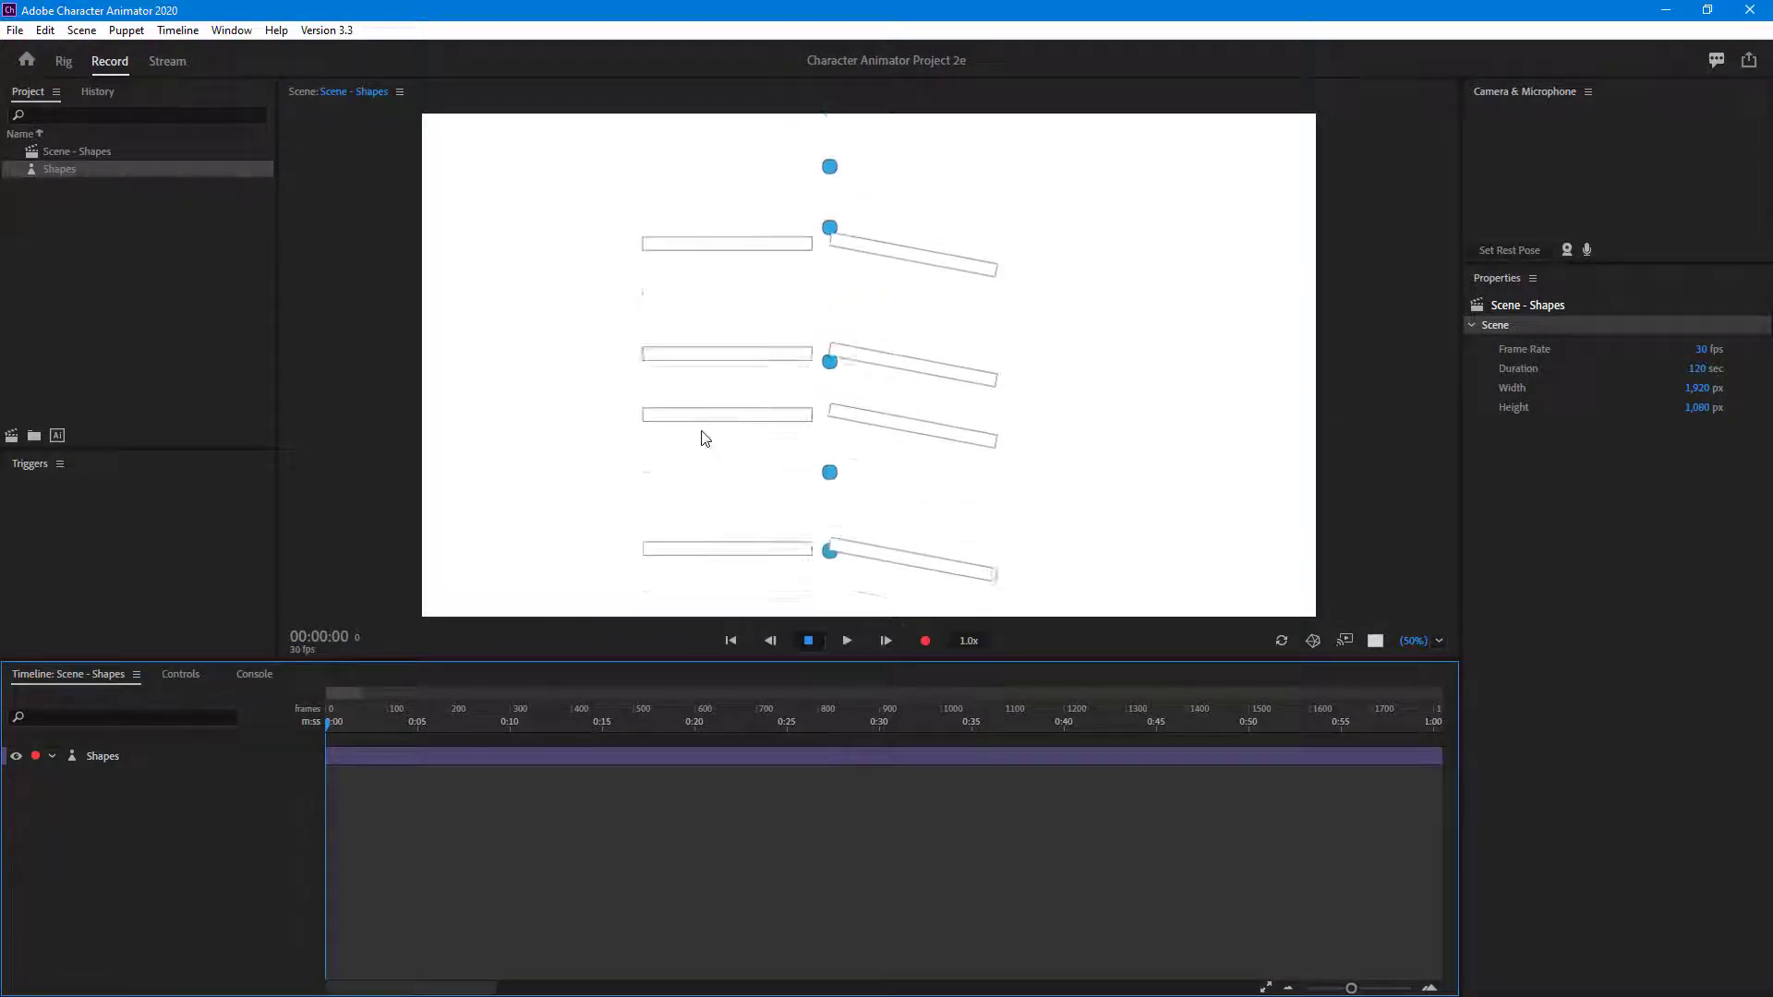
Step: Make Layer 12 independent, preview the snow again, and return to Rig
{"action": "left_click", "coordinate": [64, 61]}
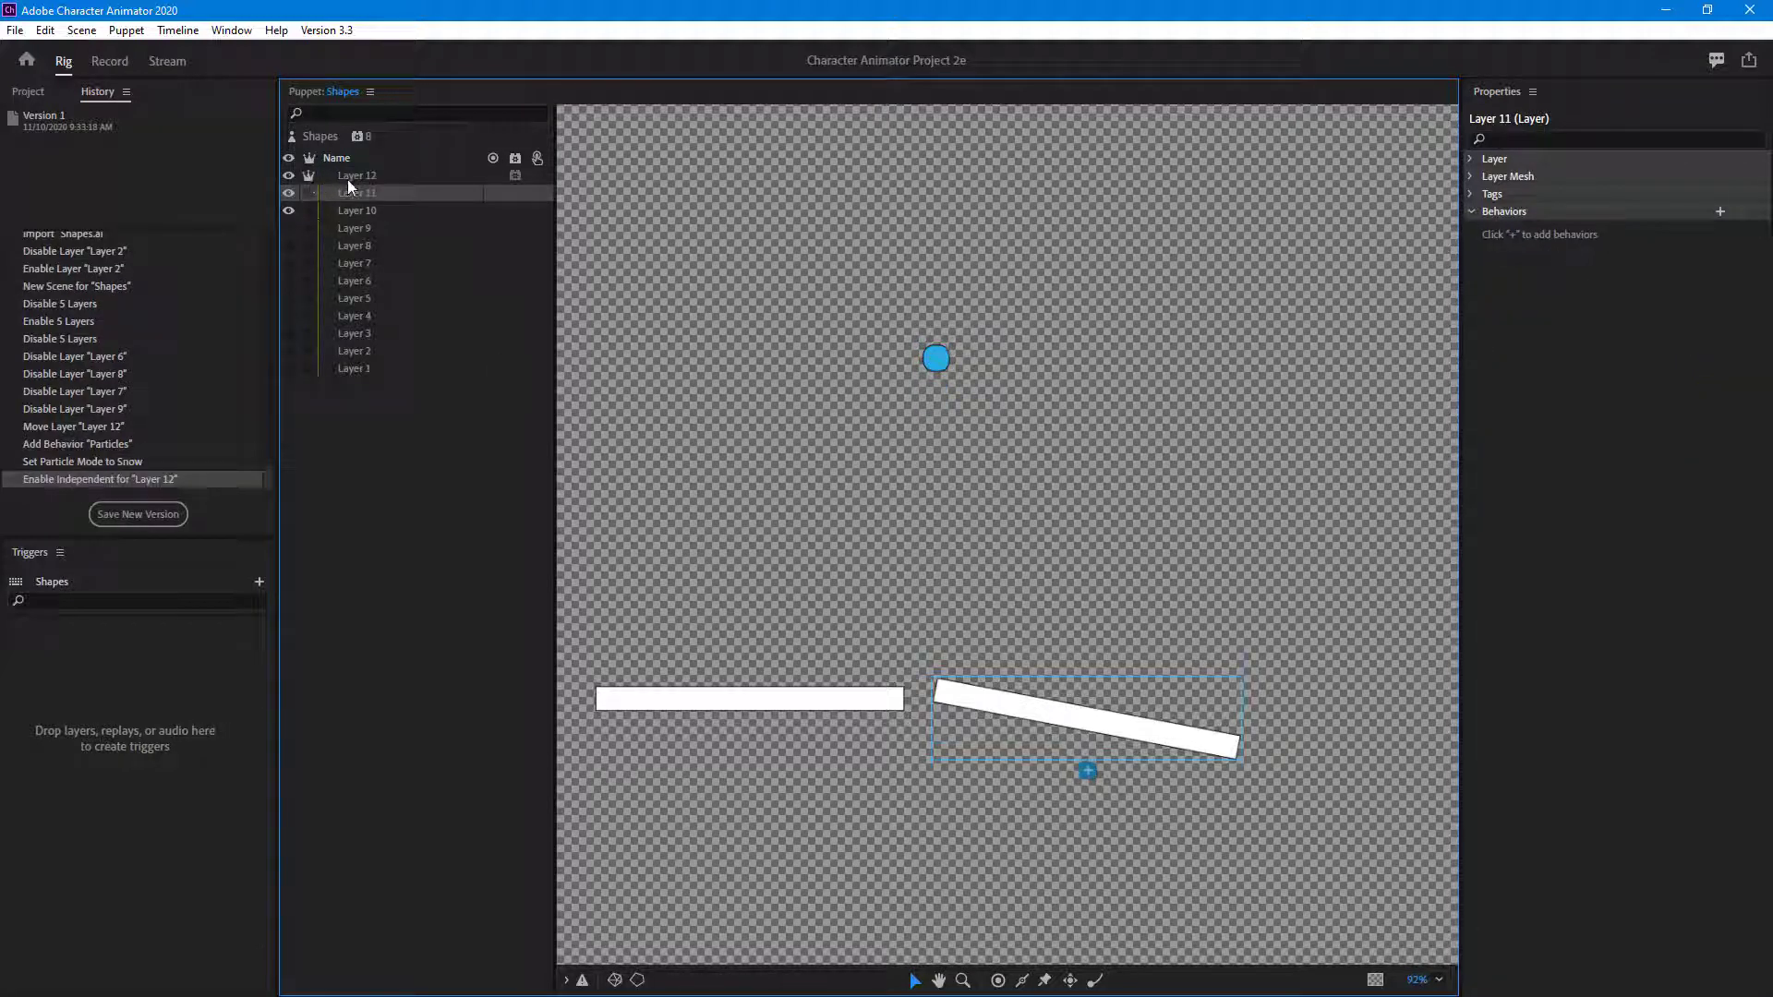
{"action": "left_click", "coordinate": [357, 175]}
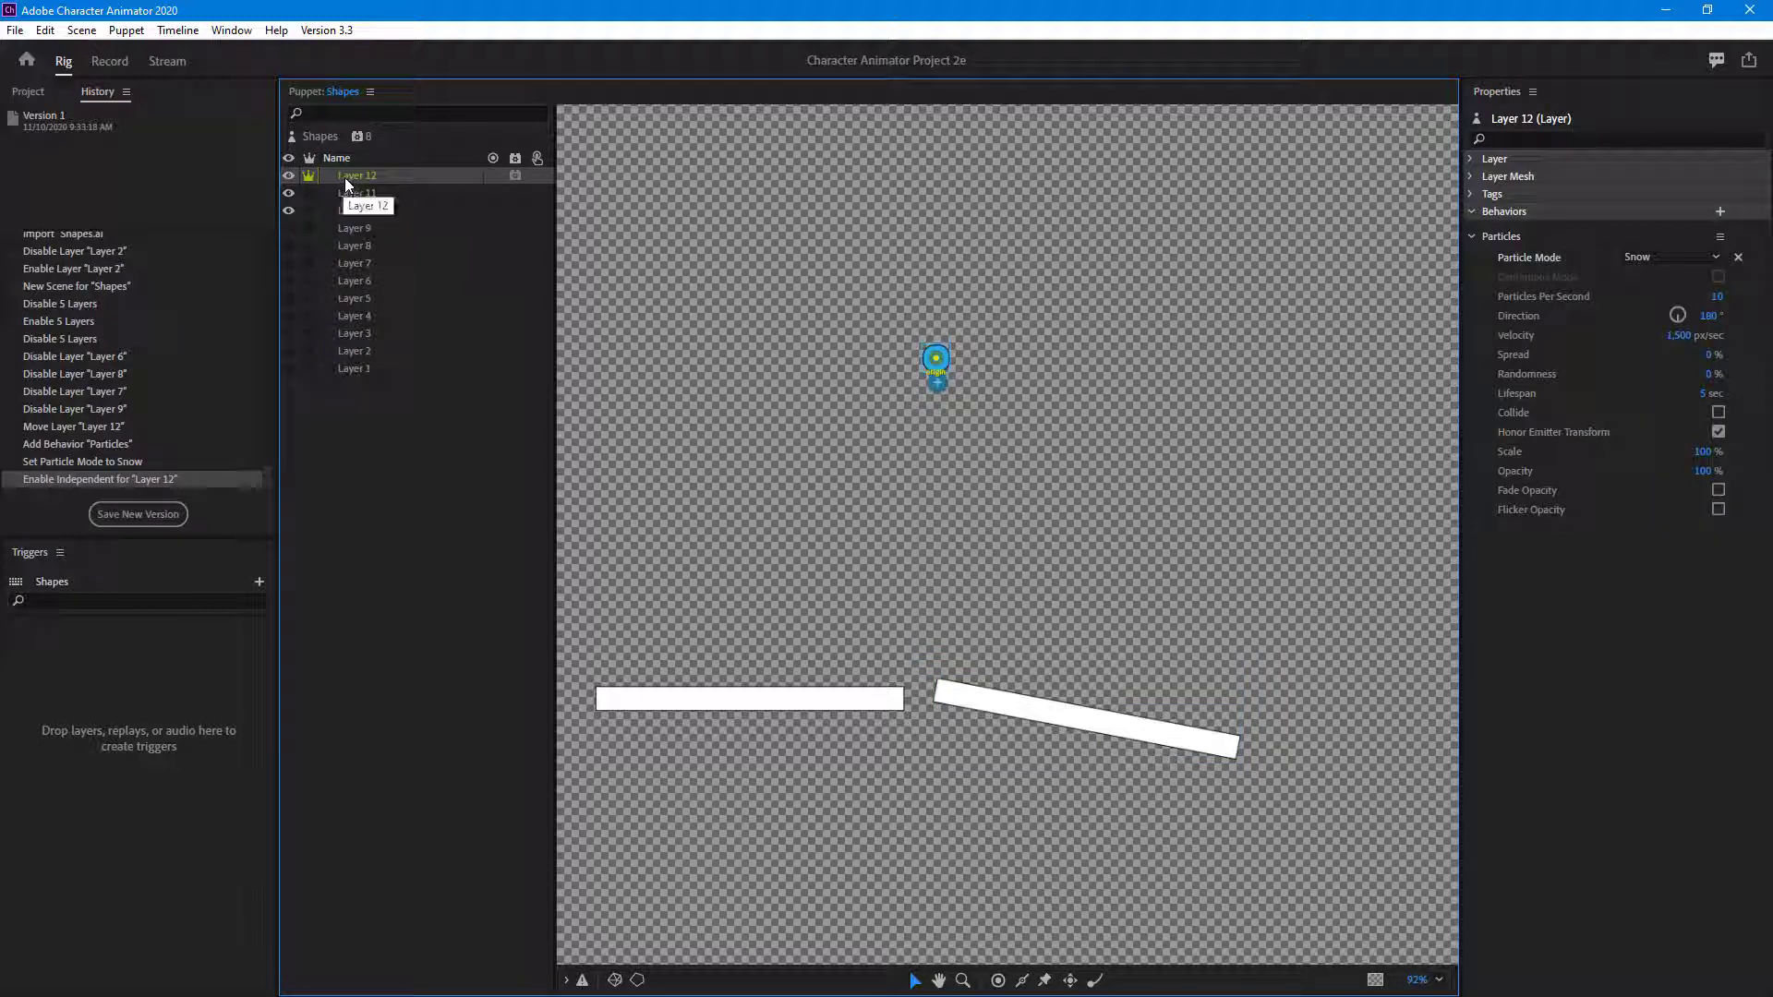
{"action": "left_click", "coordinate": [109, 61]}
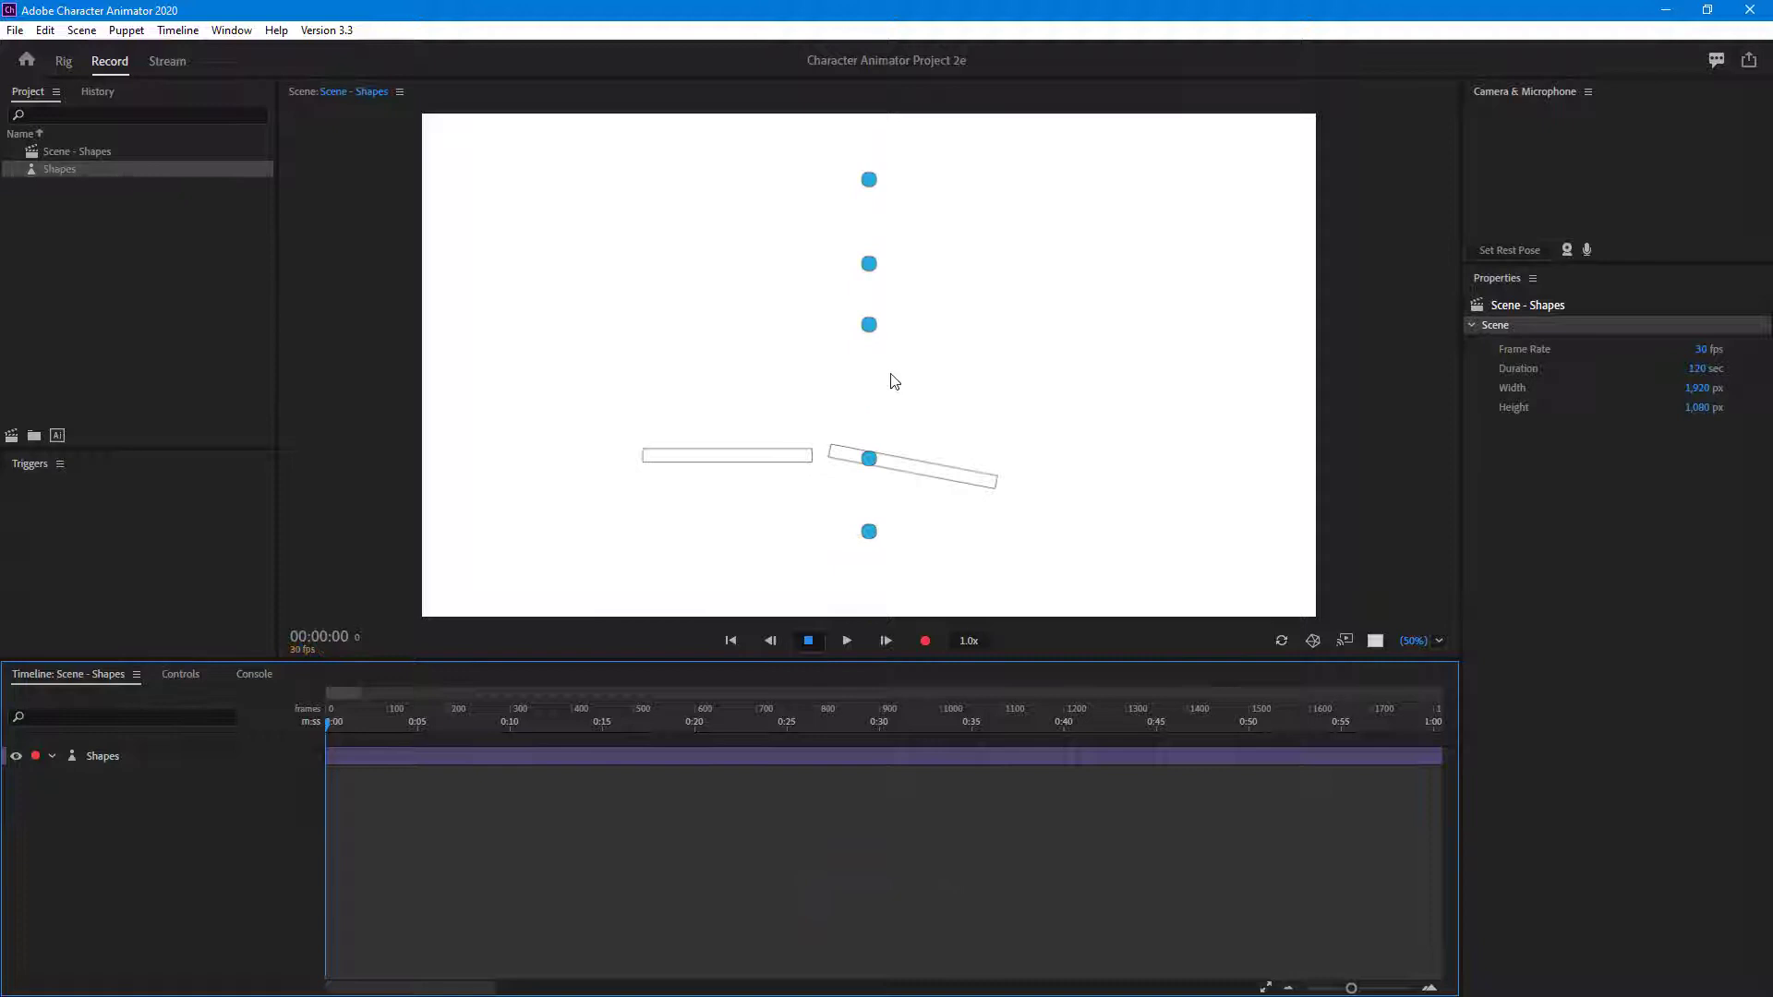
{"action": "left_click", "coordinate": [62, 61]}
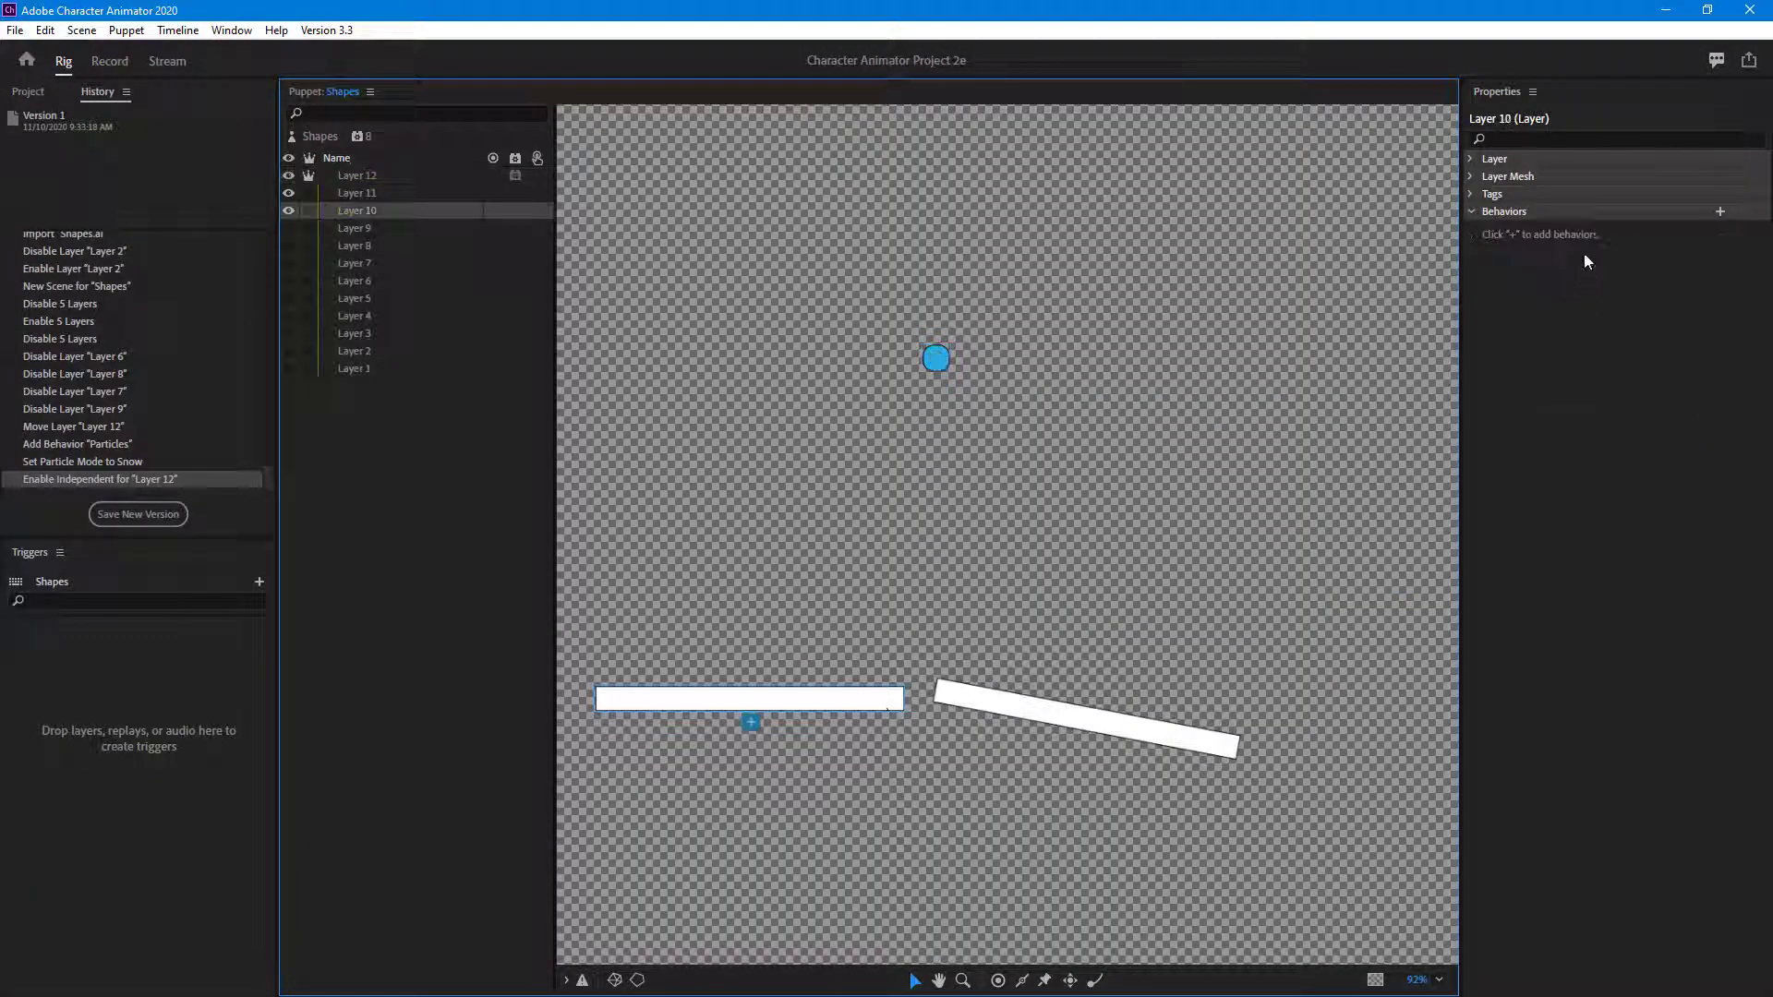
Step: Apply the Collide physics tag to Layers 10, 11 and 12
{"action": "left_click", "coordinate": [1492, 193]}
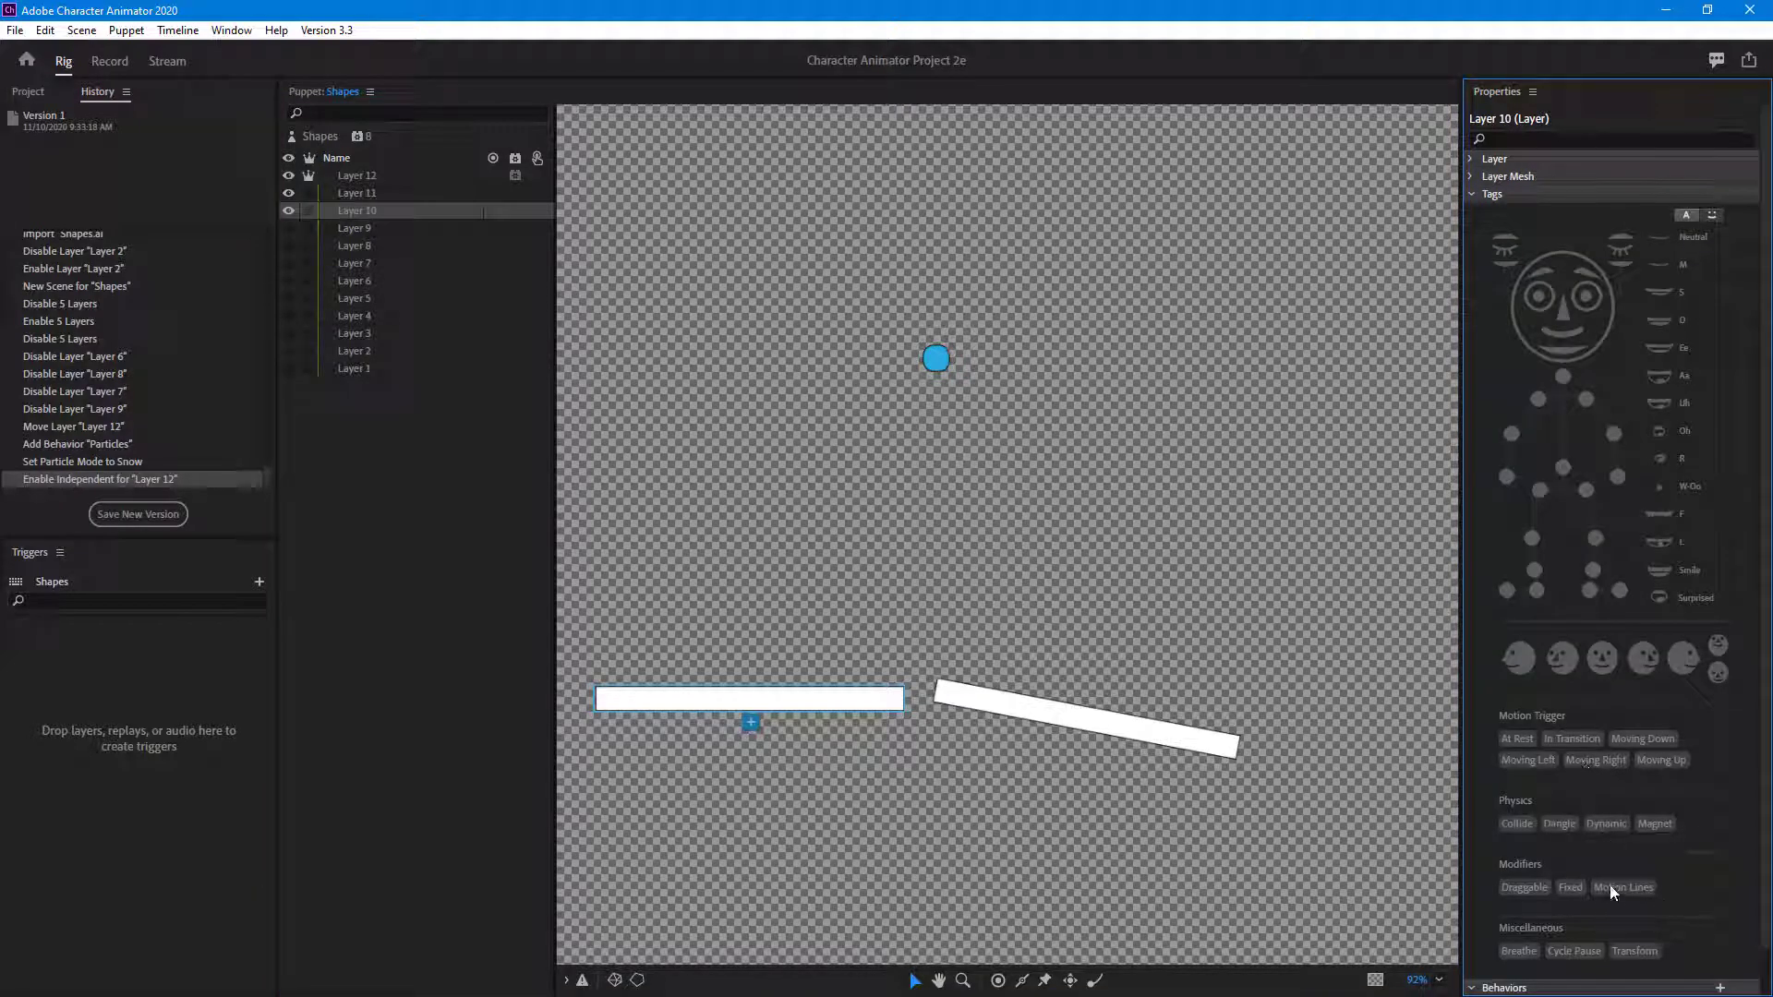
{"action": "left_click", "coordinate": [1516, 823]}
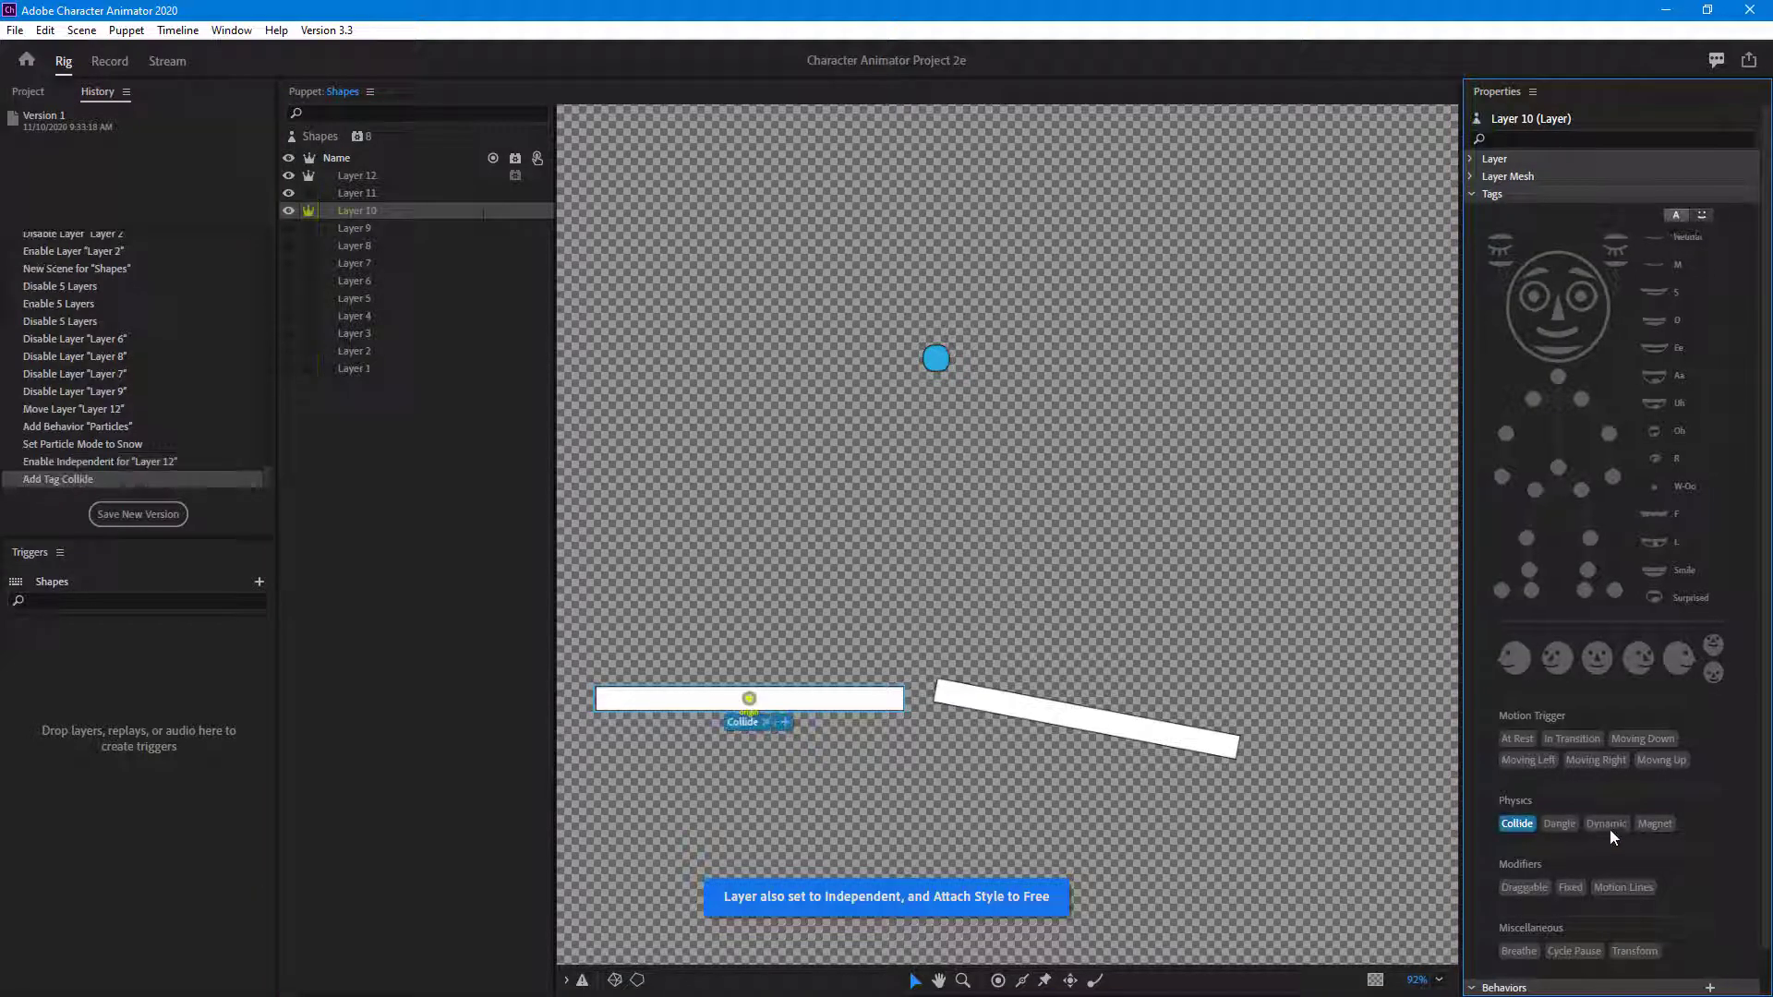
{"action": "left_click", "coordinate": [356, 192]}
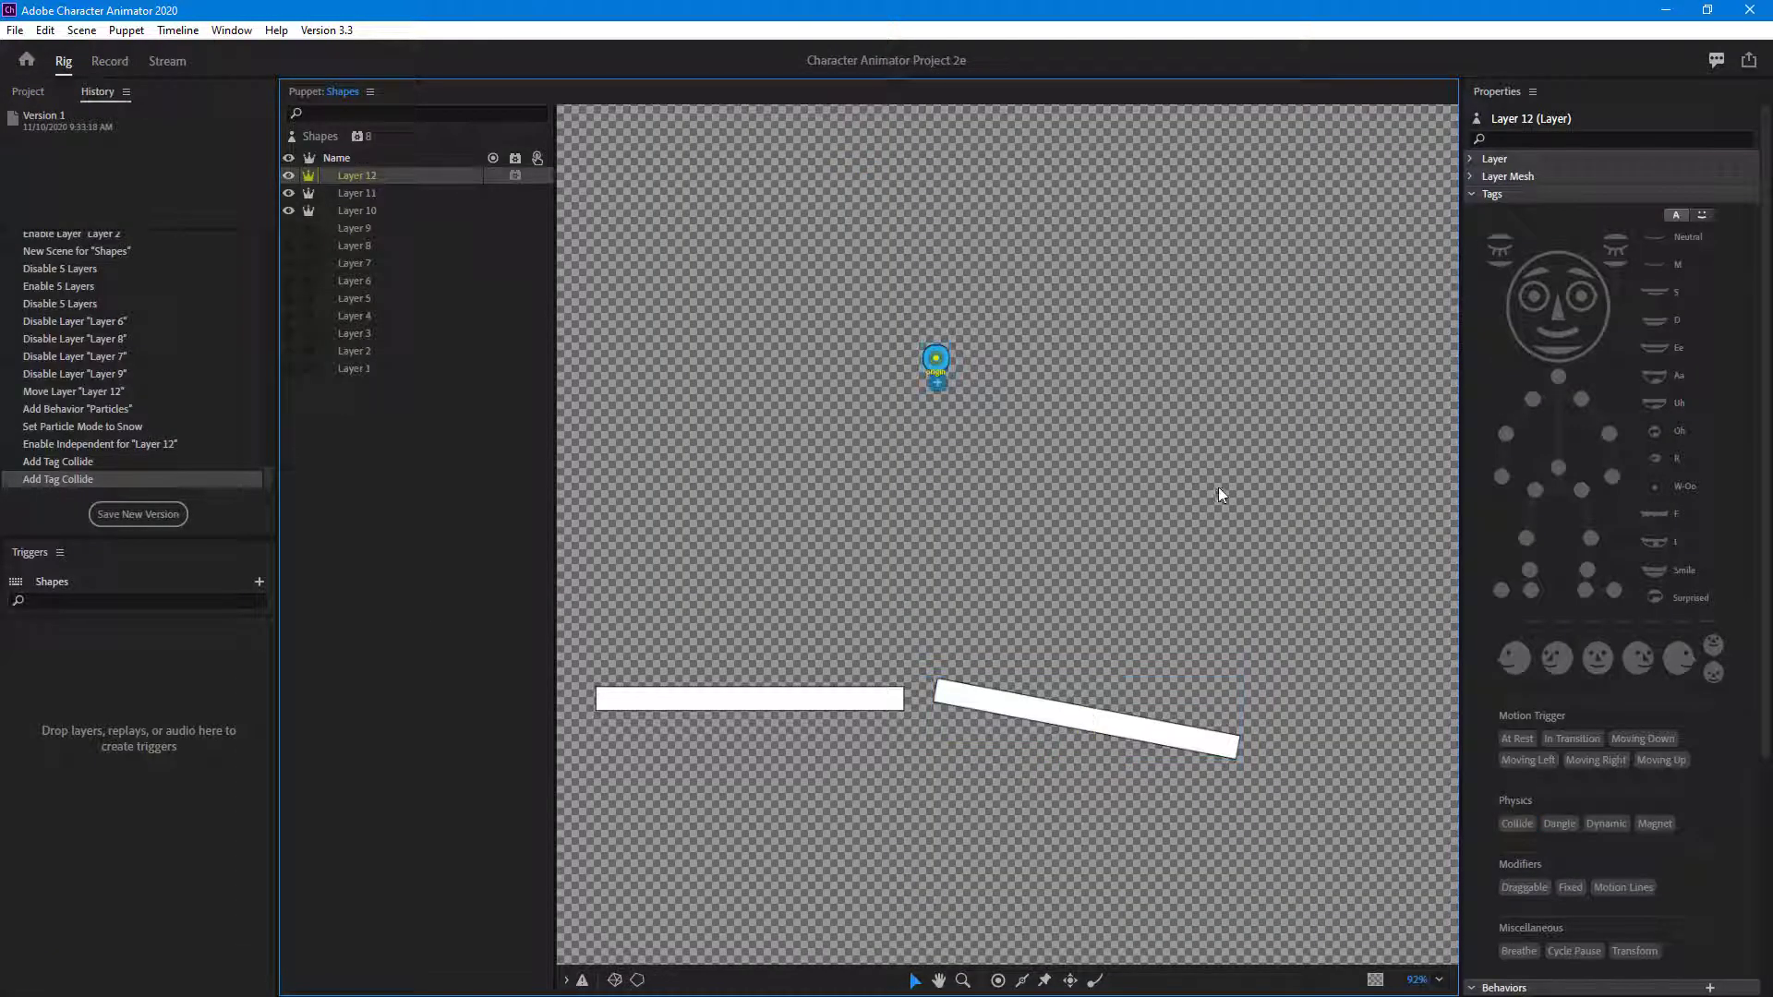
{"action": "left_click", "coordinate": [1515, 822]}
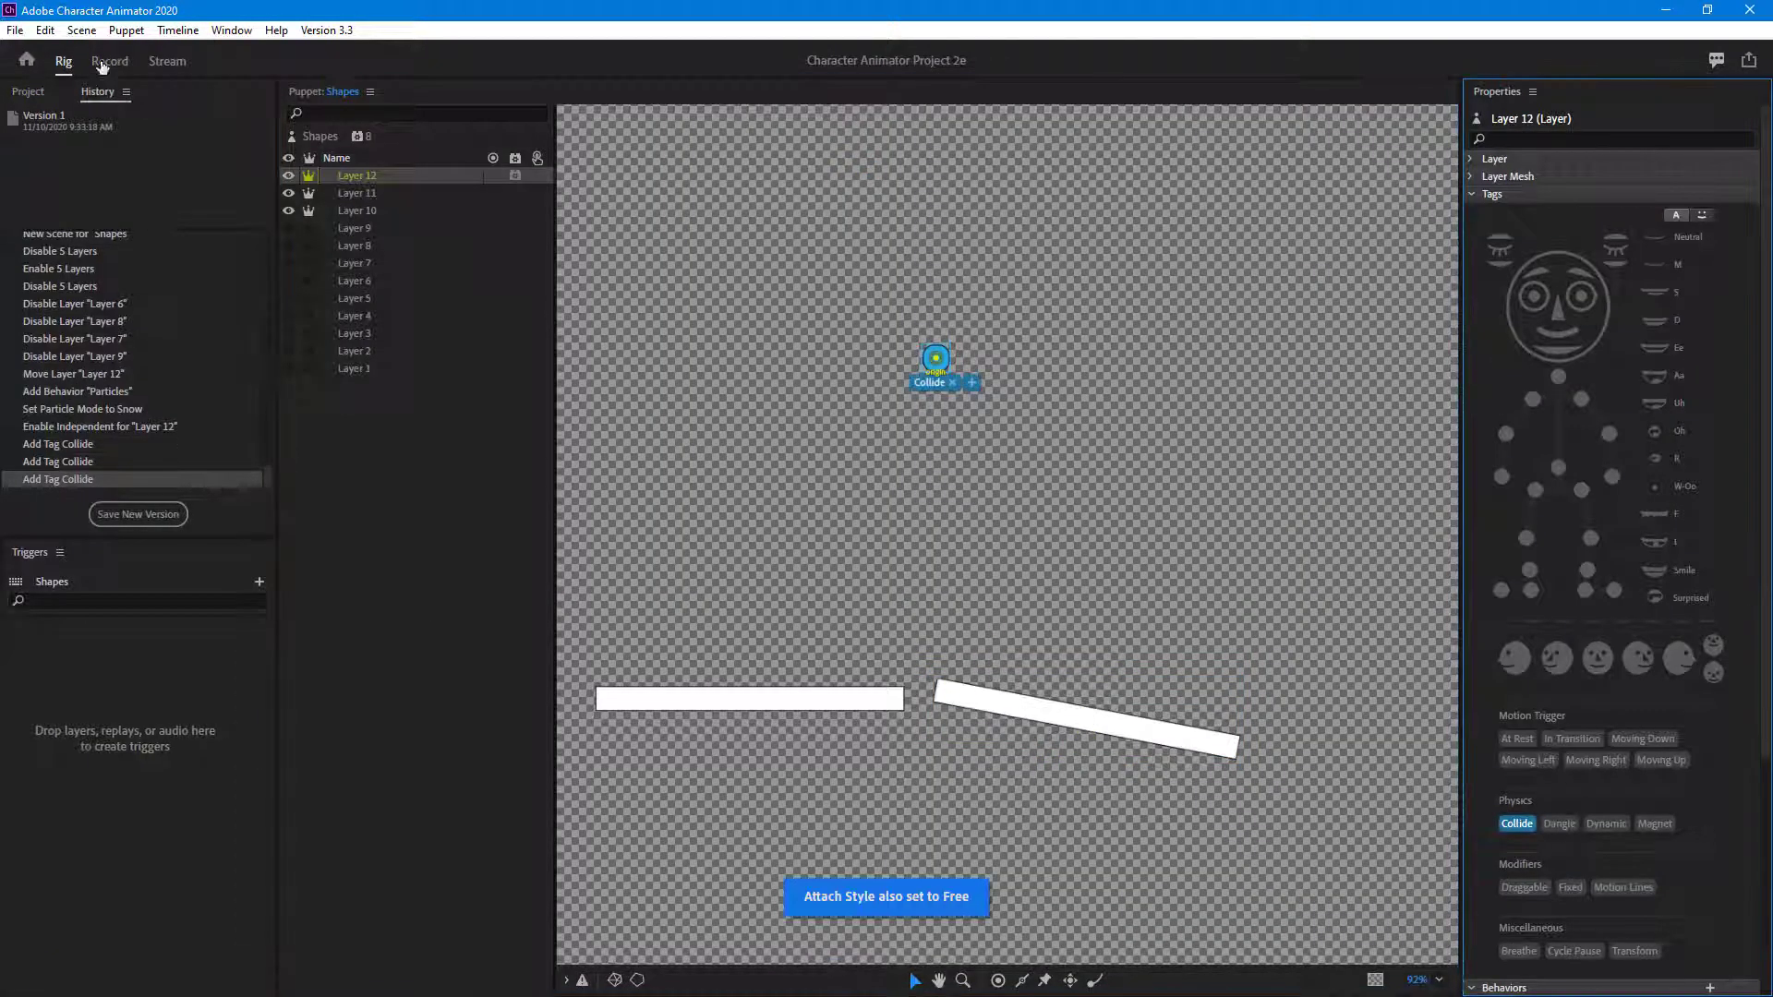
Step: Preview the snow falling in Record, then select the Shapes puppet in the timeline
{"action": "left_click", "coordinate": [109, 61]}
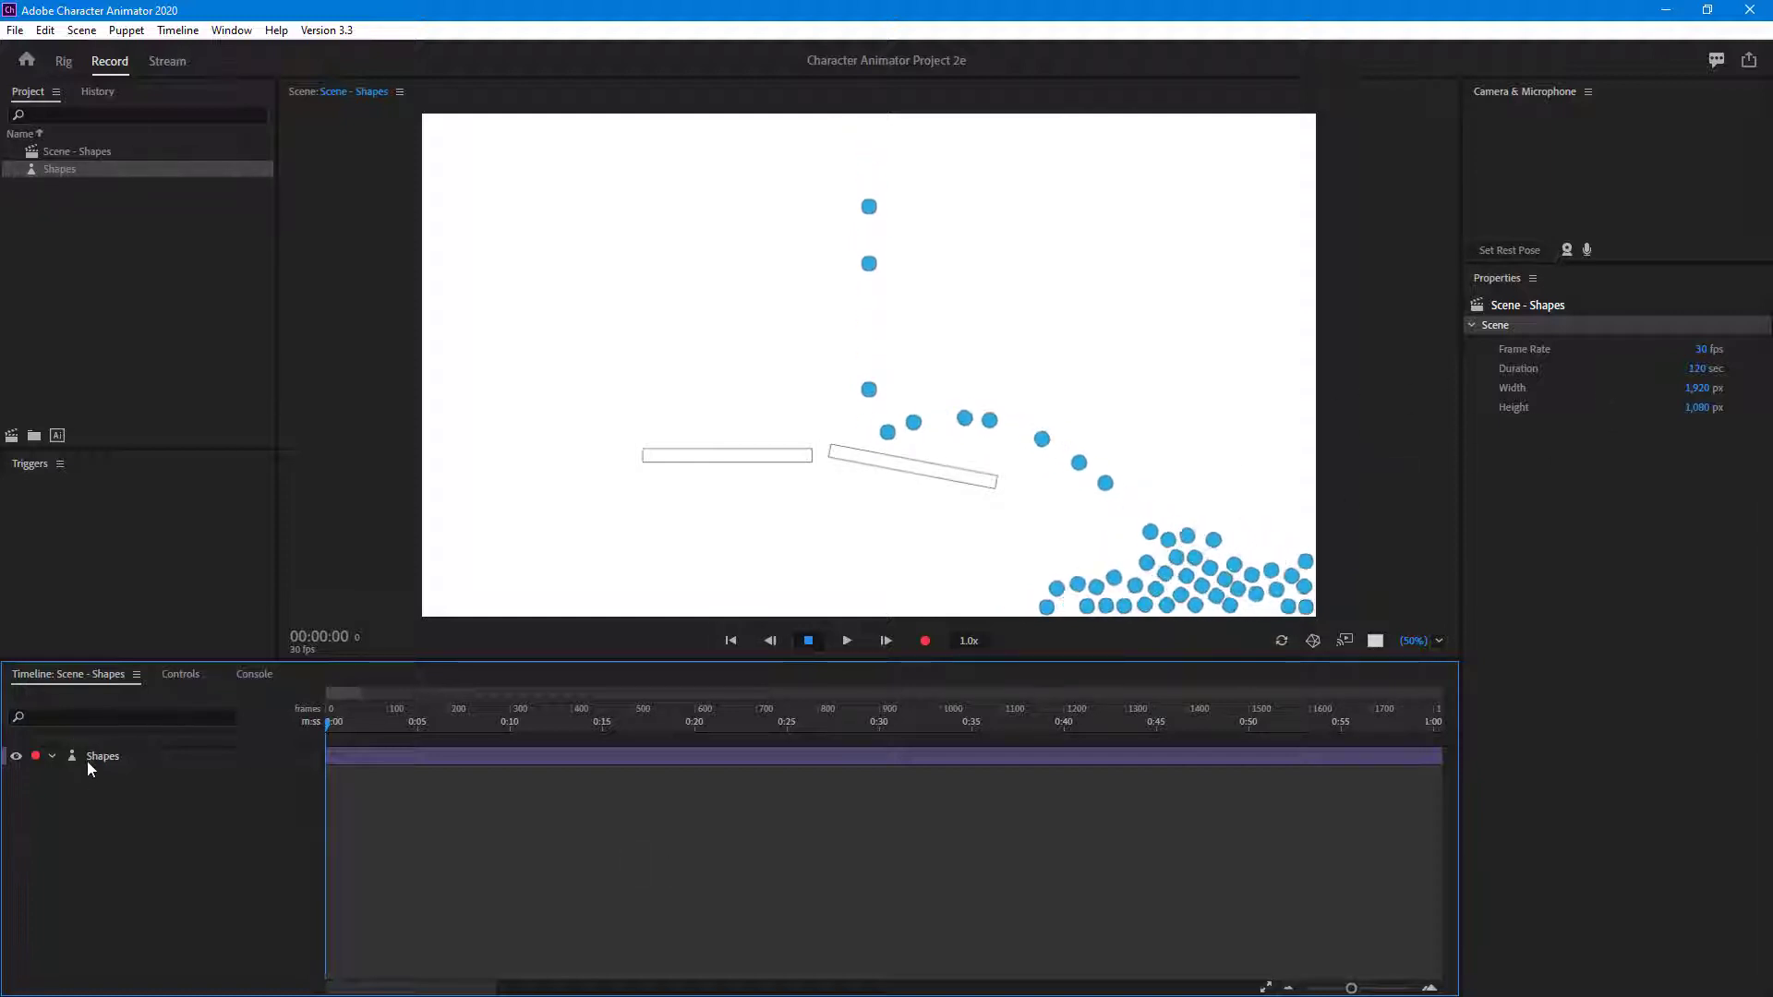
{"action": "left_click", "coordinate": [101, 755]}
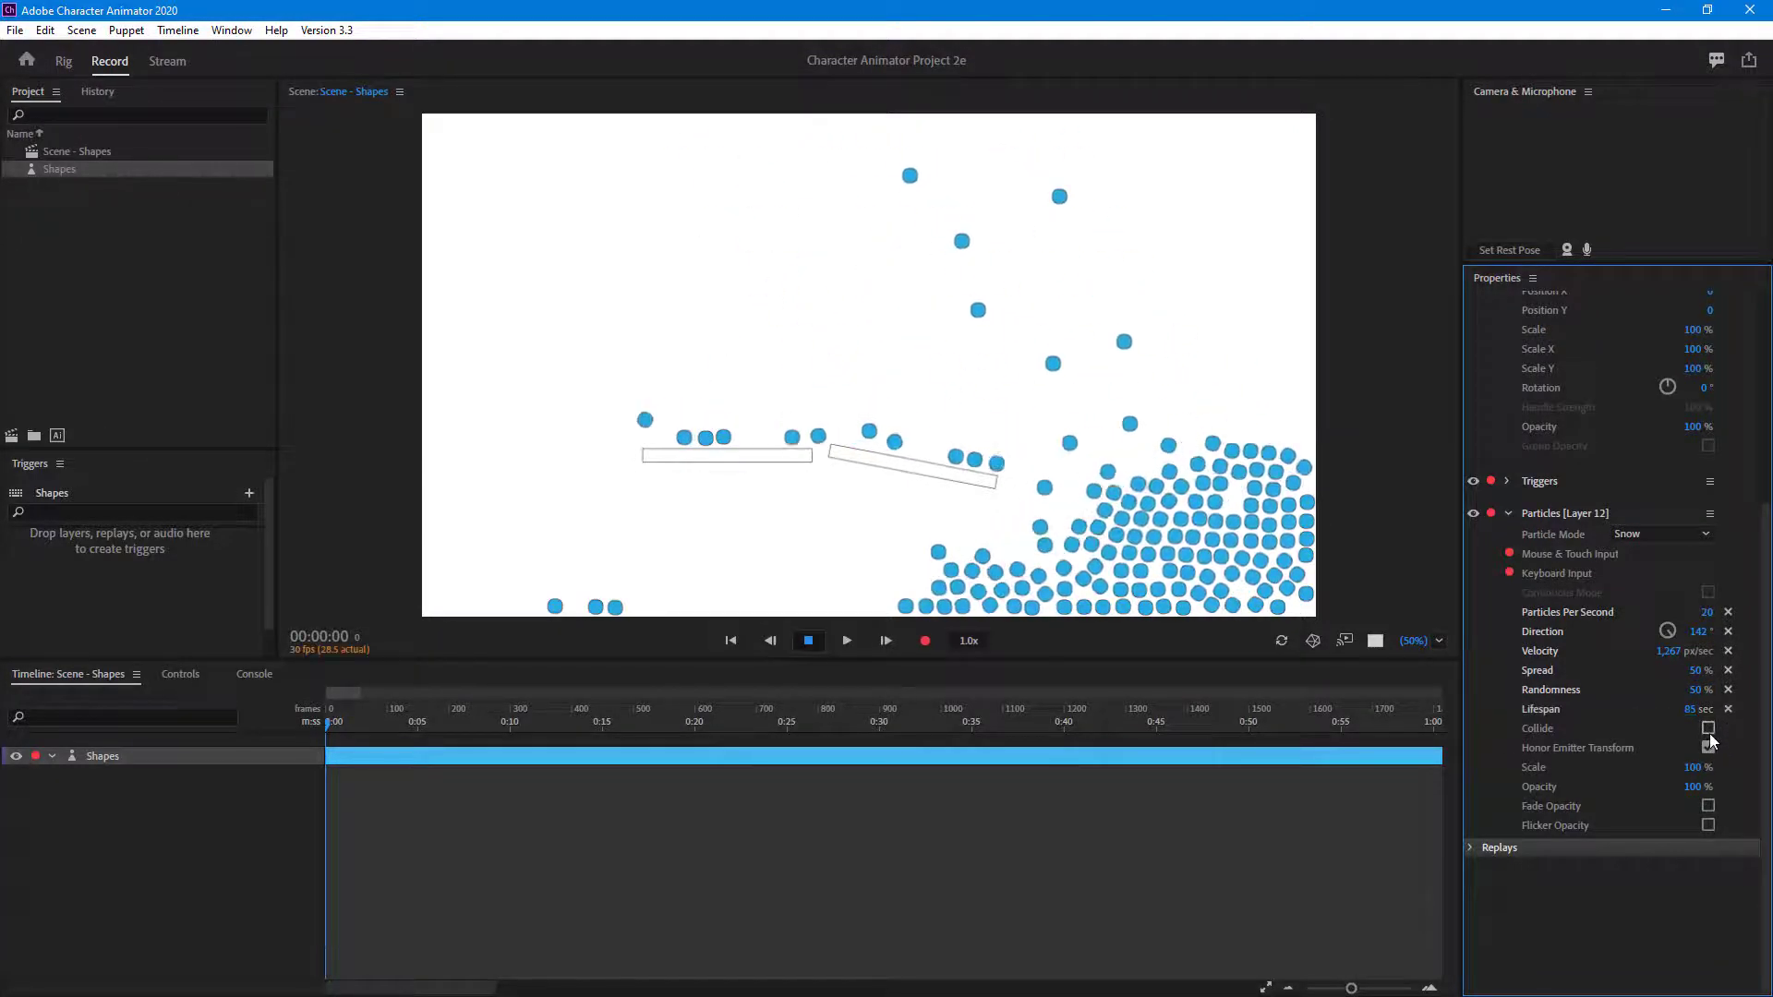
Step: Turn on Collide in the Particles properties for the snow emitter
{"action": "left_click", "coordinate": [1708, 729]}
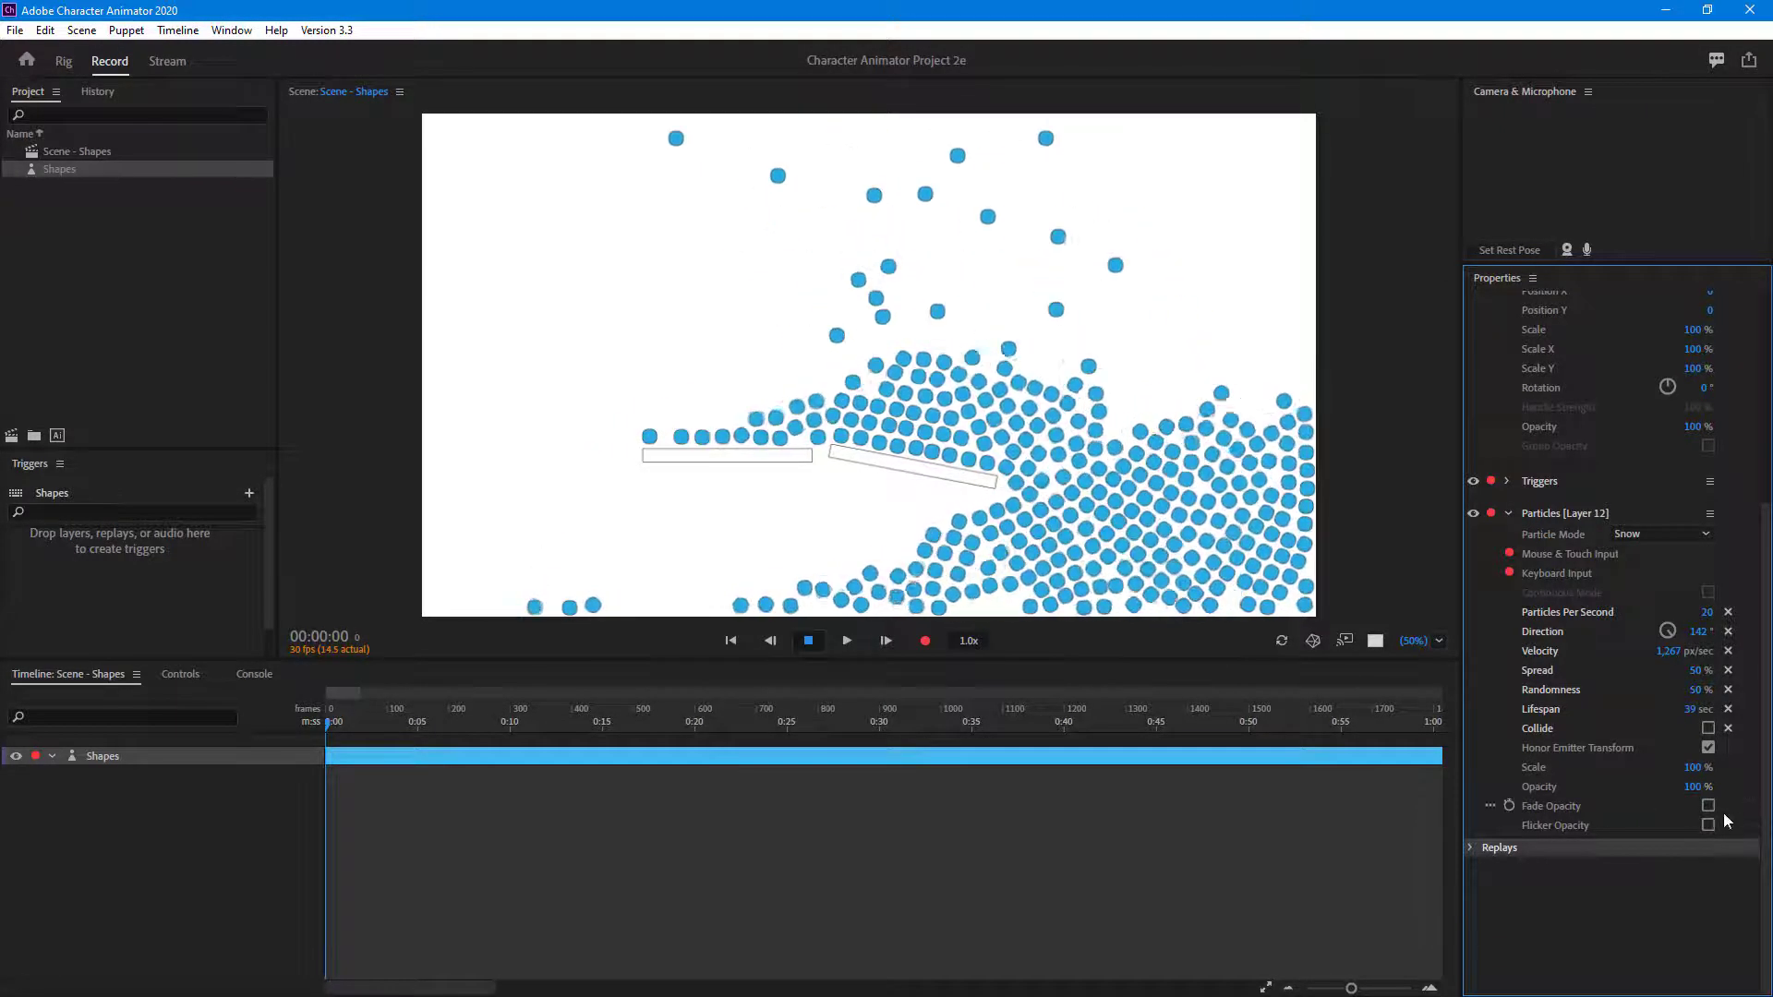
Step: Enable Fade Opacity, try Flicker Opacity, then switch flicker back off
{"action": "left_click", "coordinate": [1708, 805]}
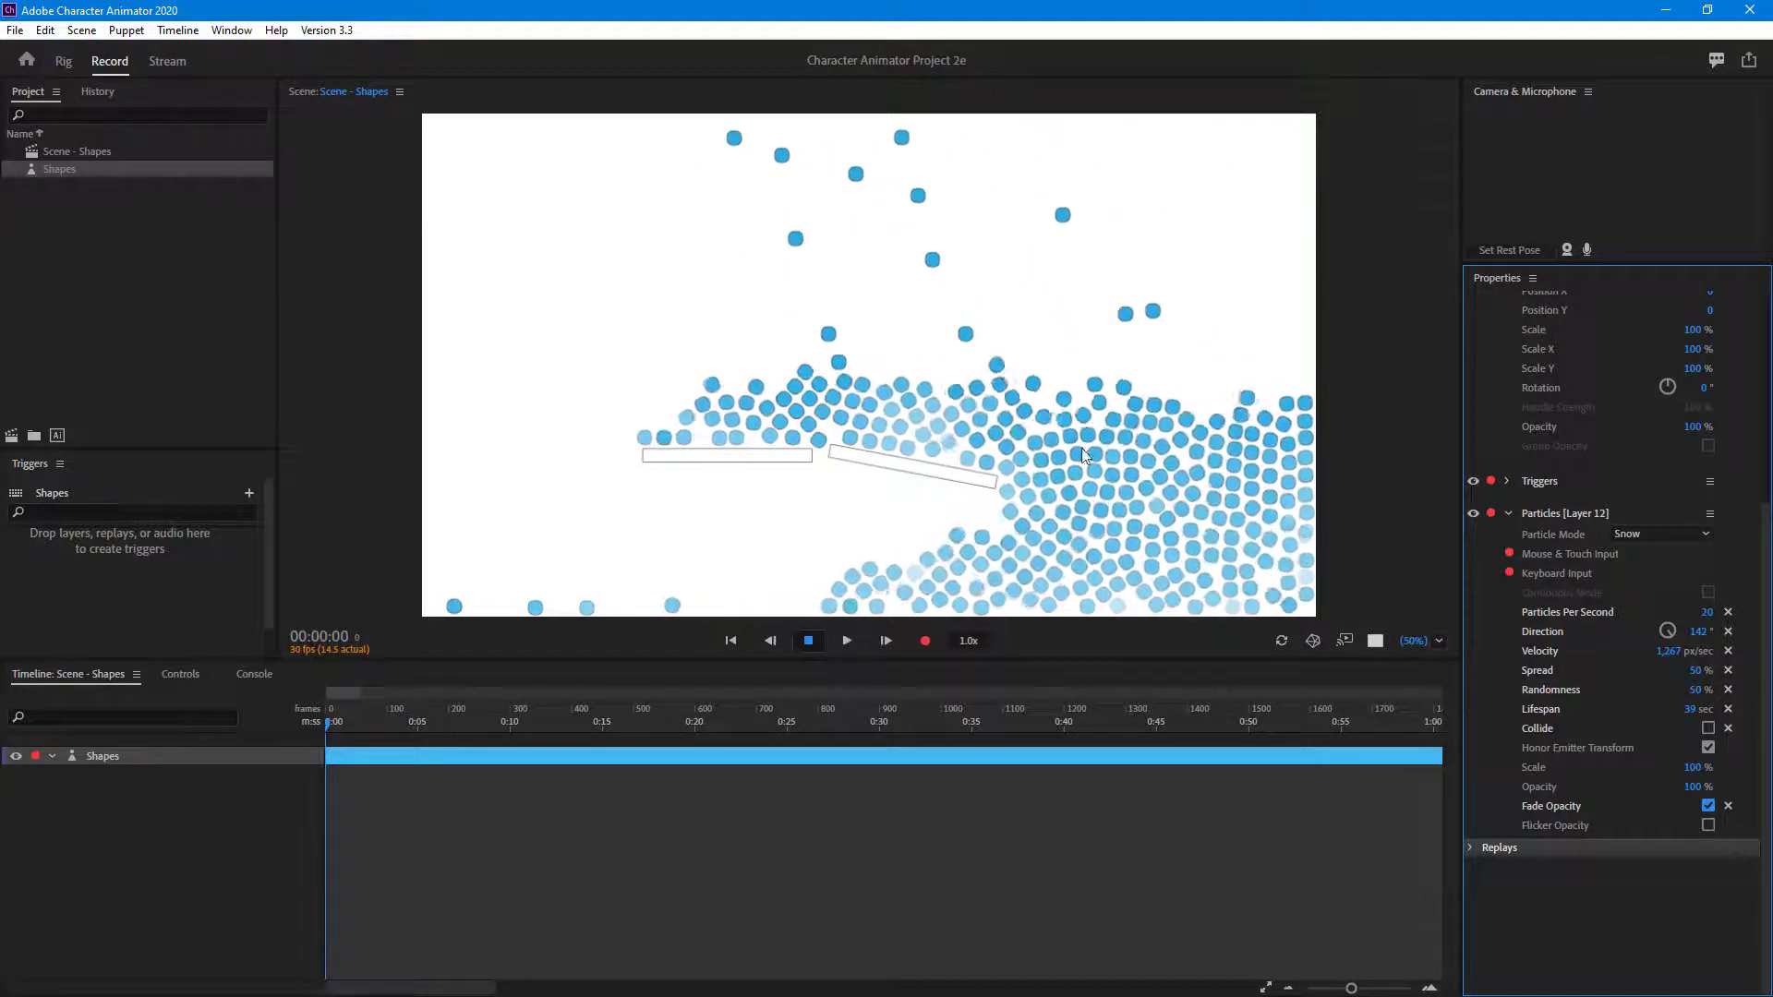
{"action": "left_click", "coordinate": [1709, 825]}
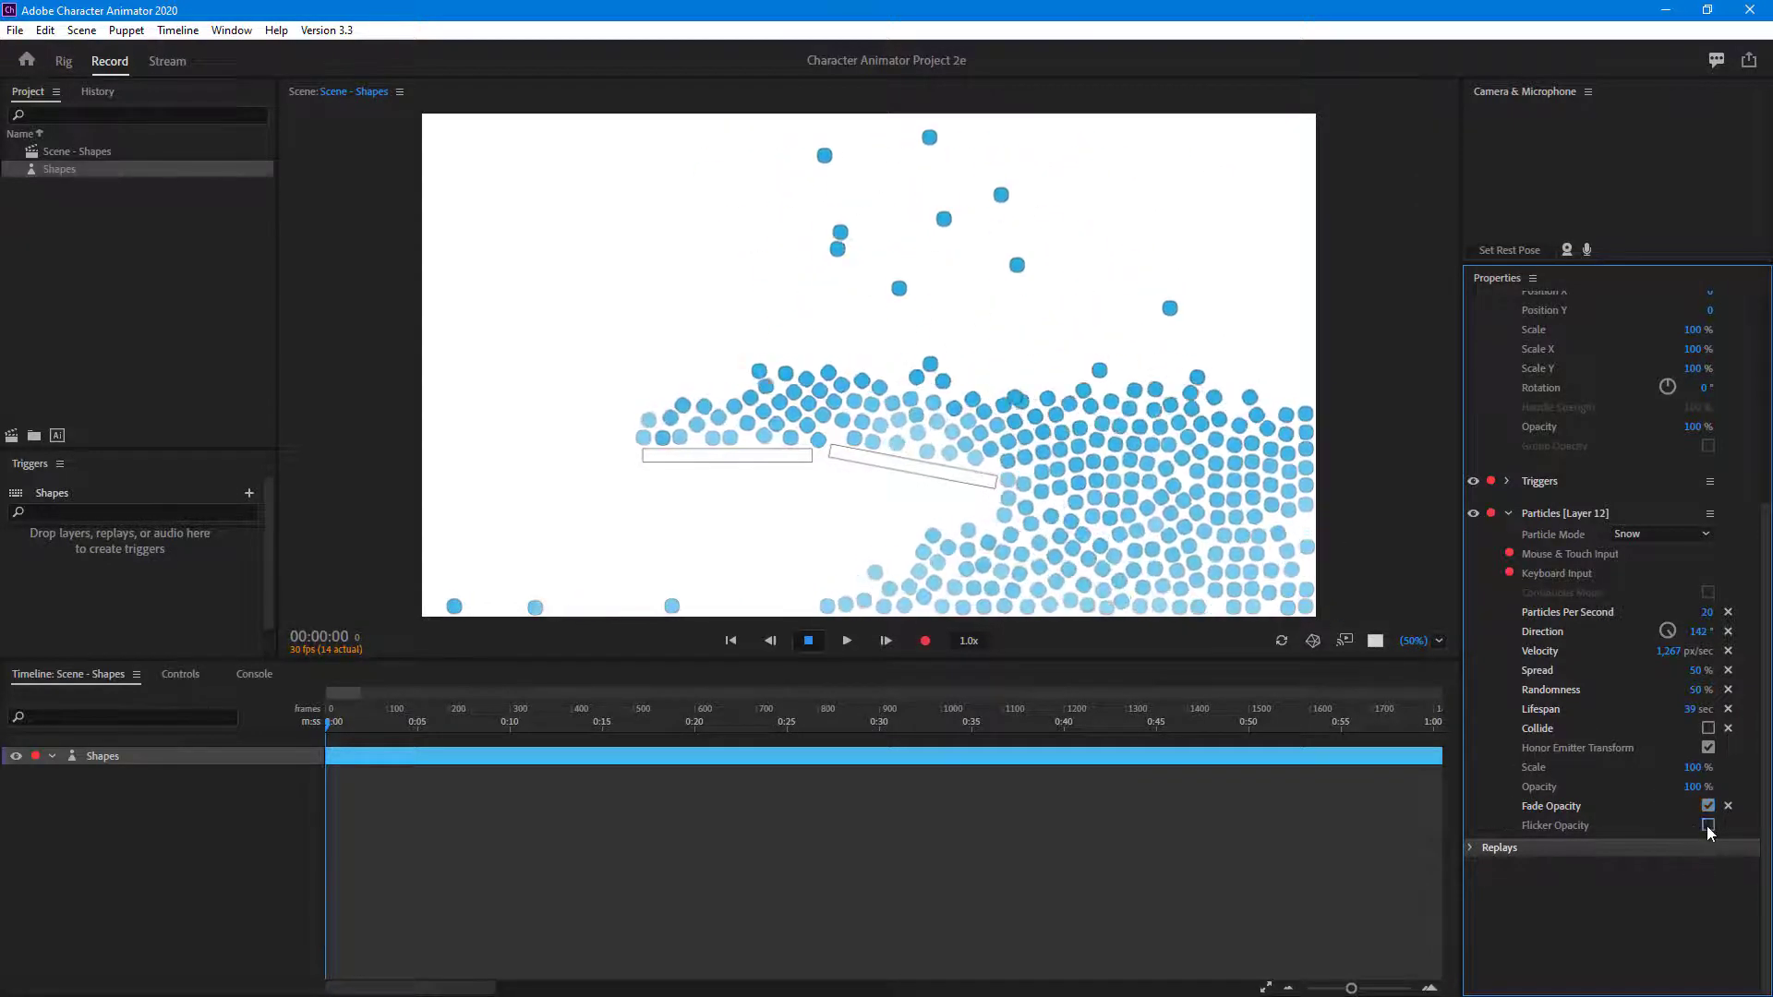
{"action": "left_click", "coordinate": [1709, 825]}
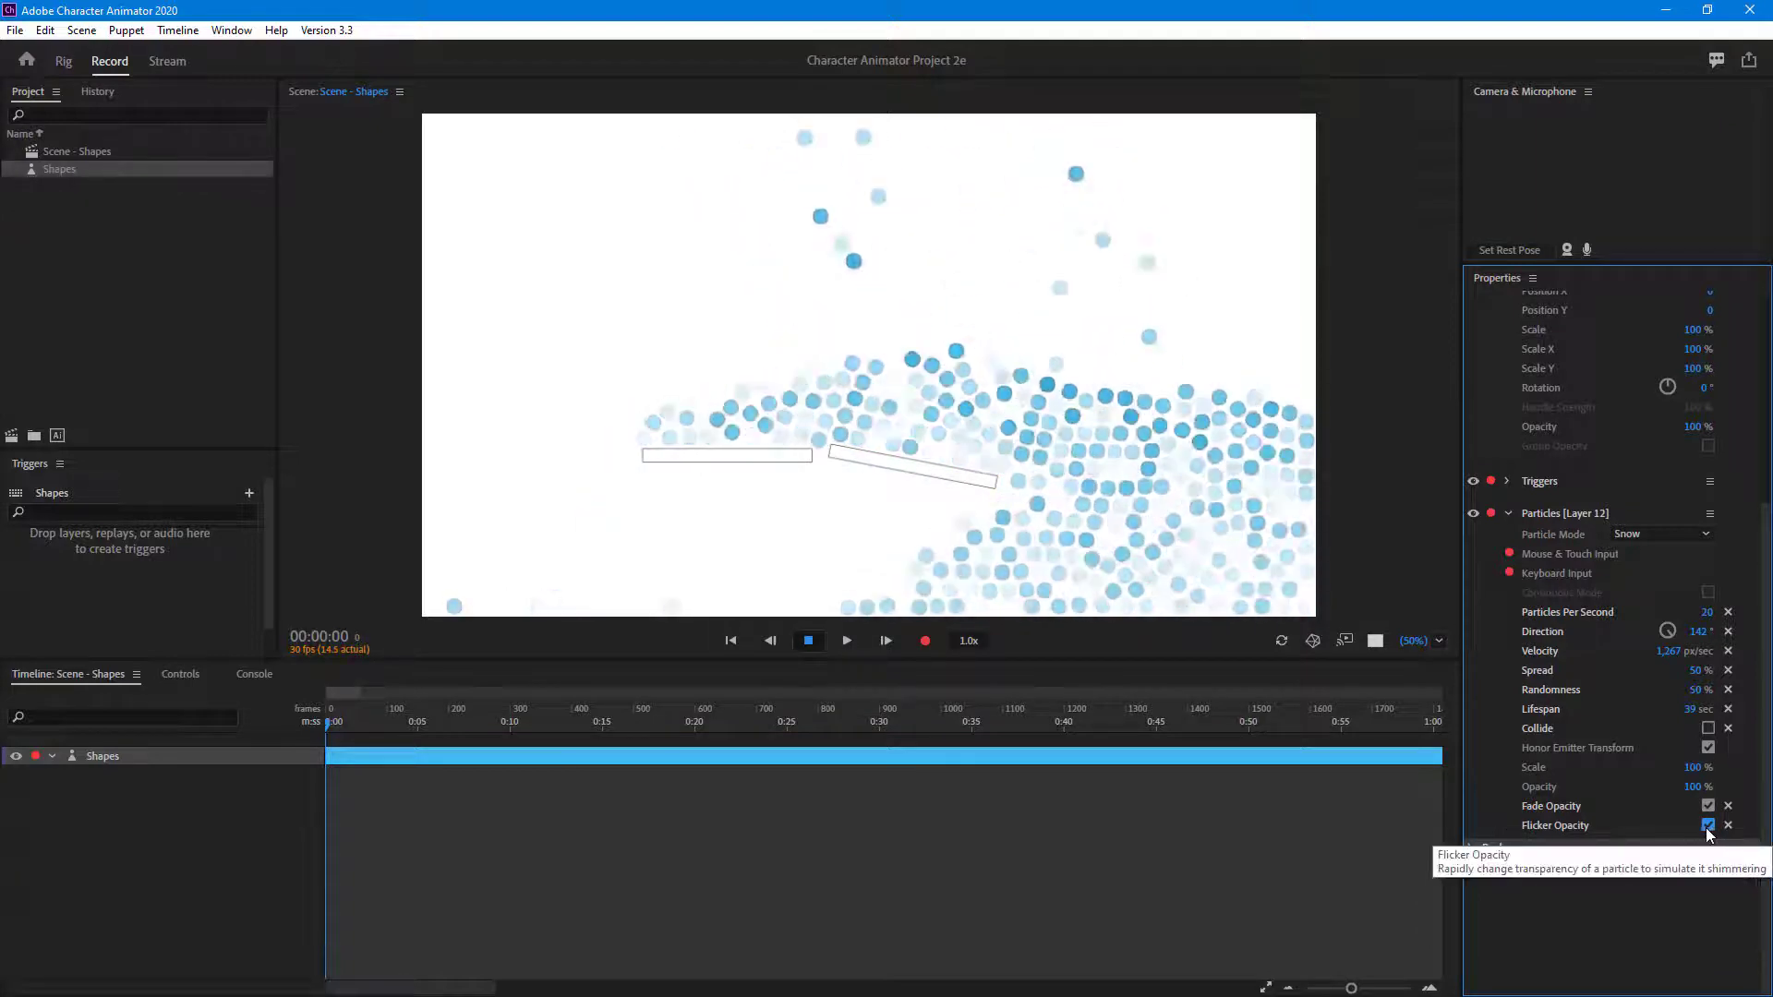
{"action": "left_click", "coordinate": [1708, 825]}
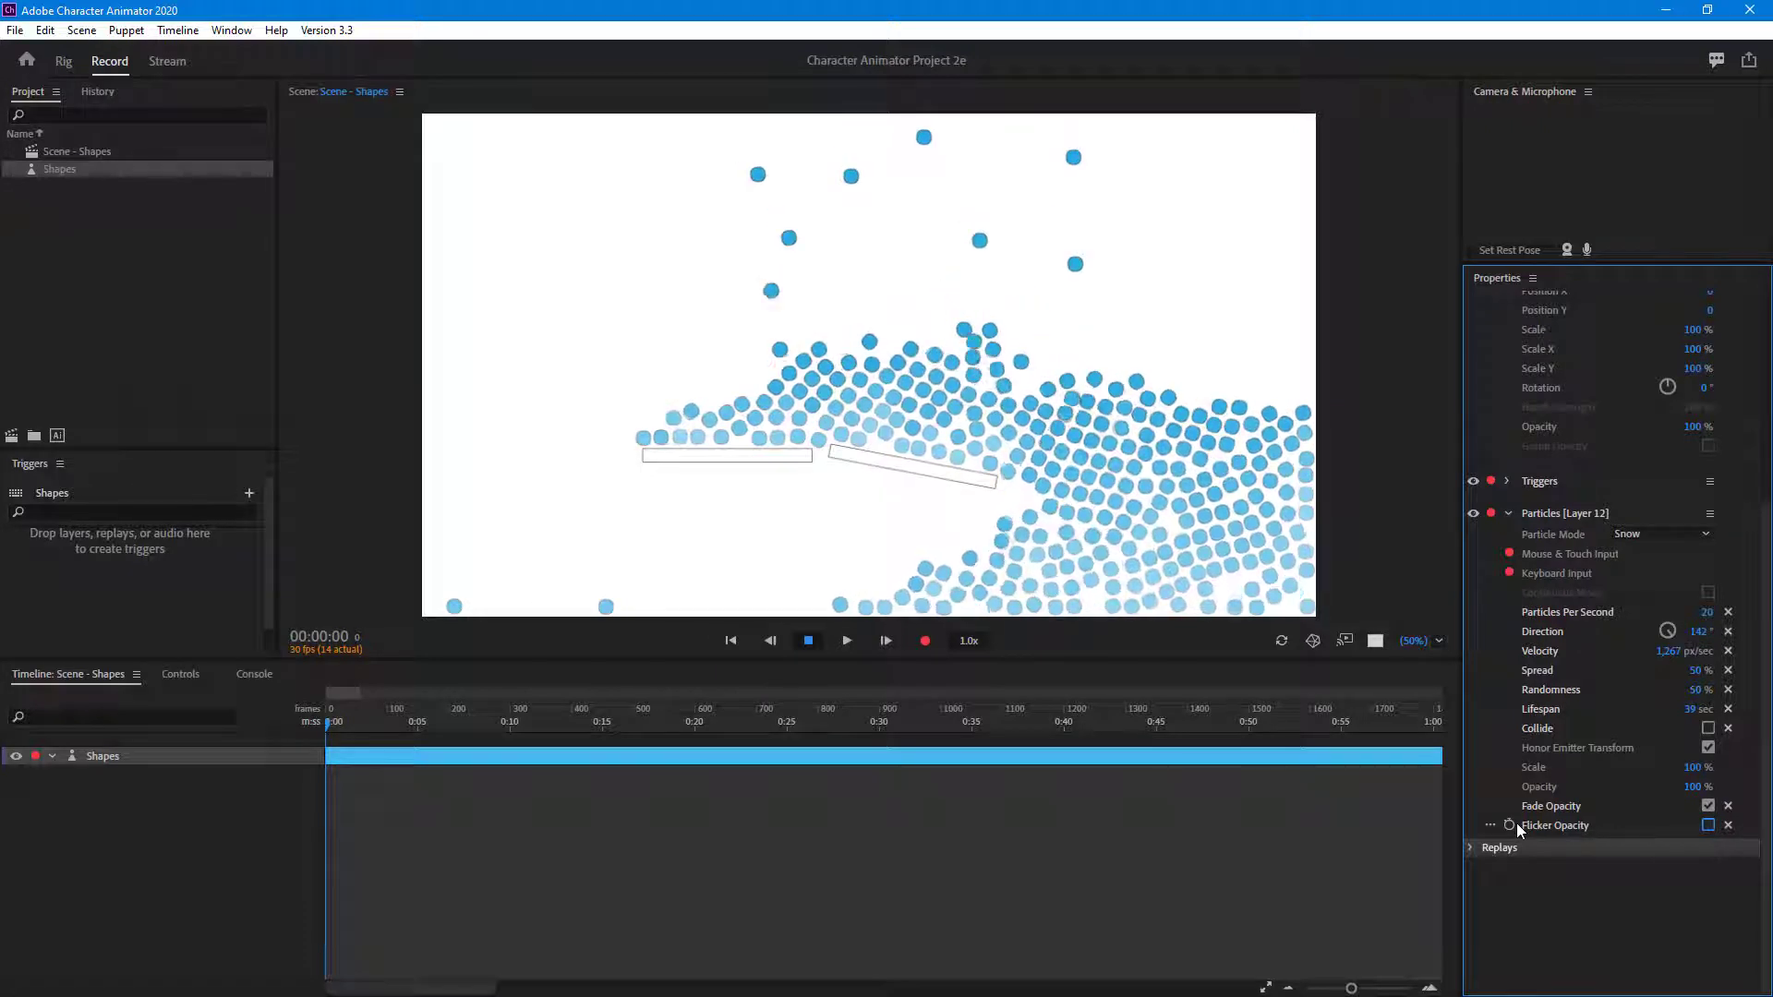